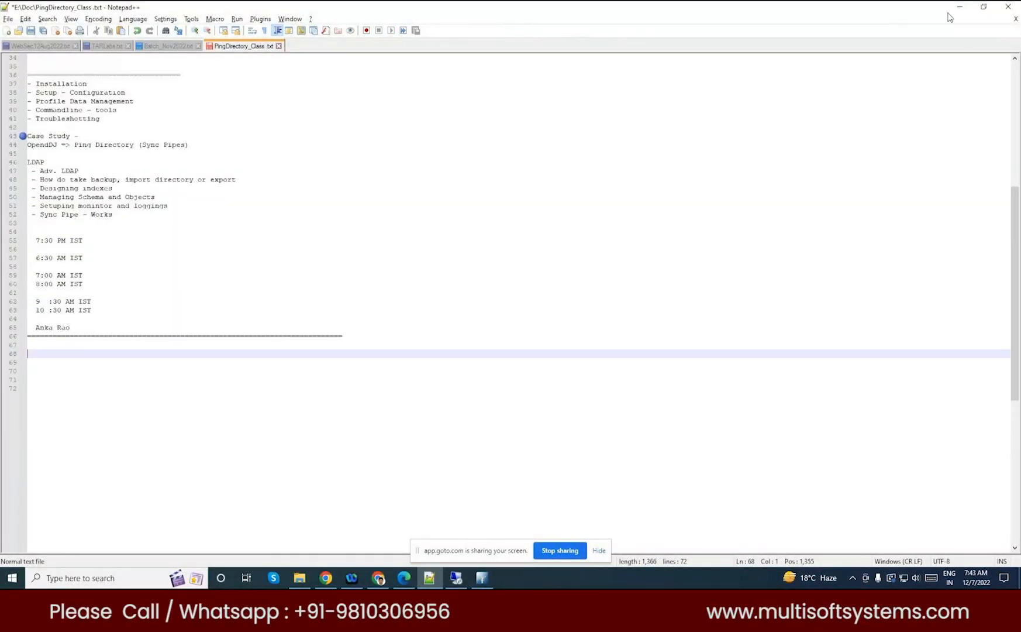
Switch to Apache Directory Studio and open the PingDirectory connection.
left_click(483, 578)
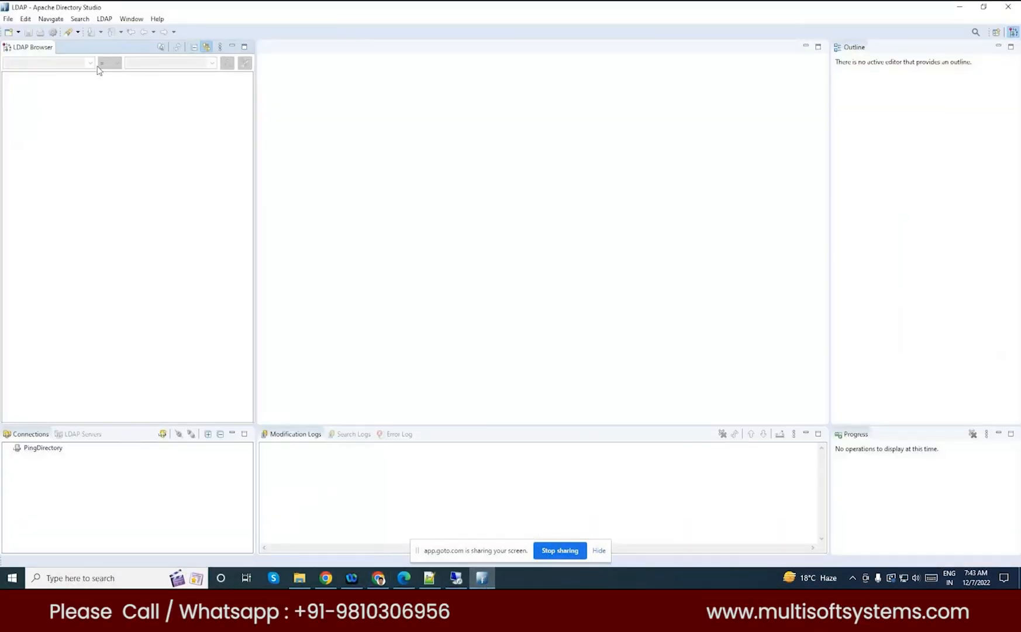
mouse_move(47, 454)
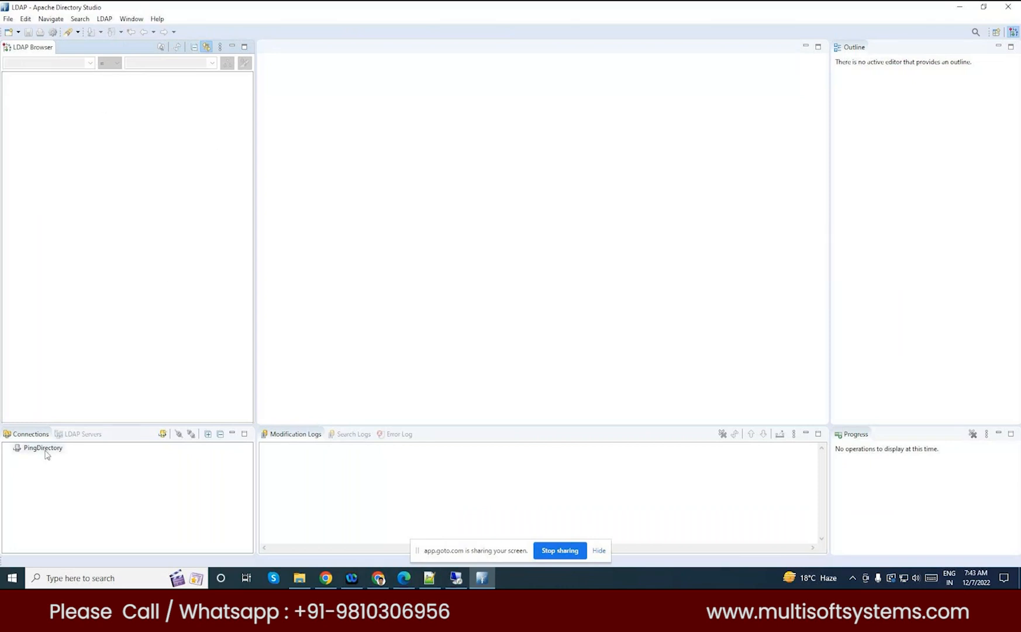
double_click(42, 447)
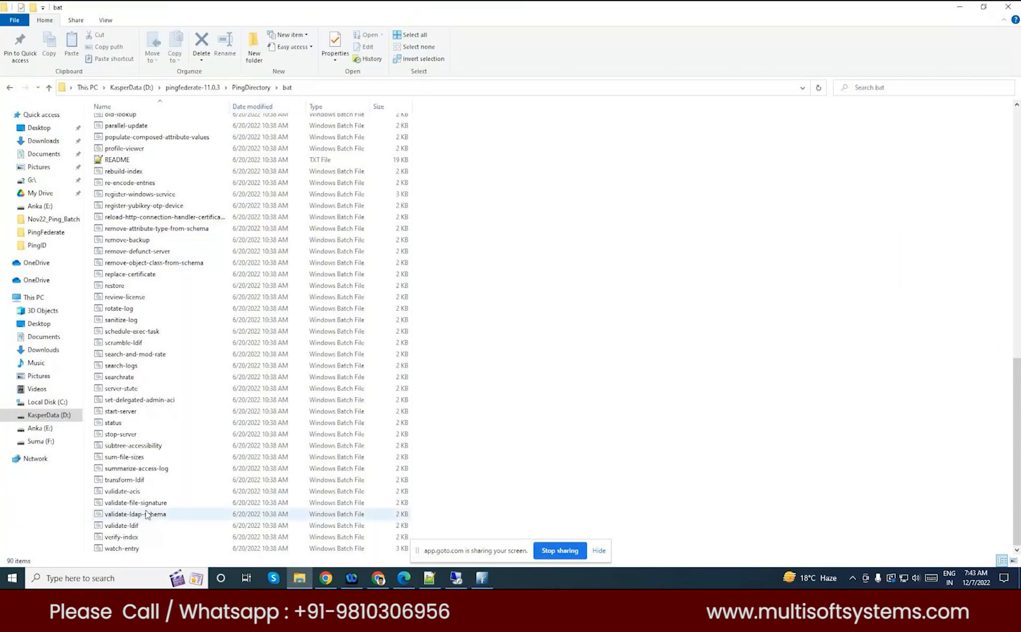
Launch start-server.bat from the bat folder and check the directory tree while connecting.
double_click(120, 433)
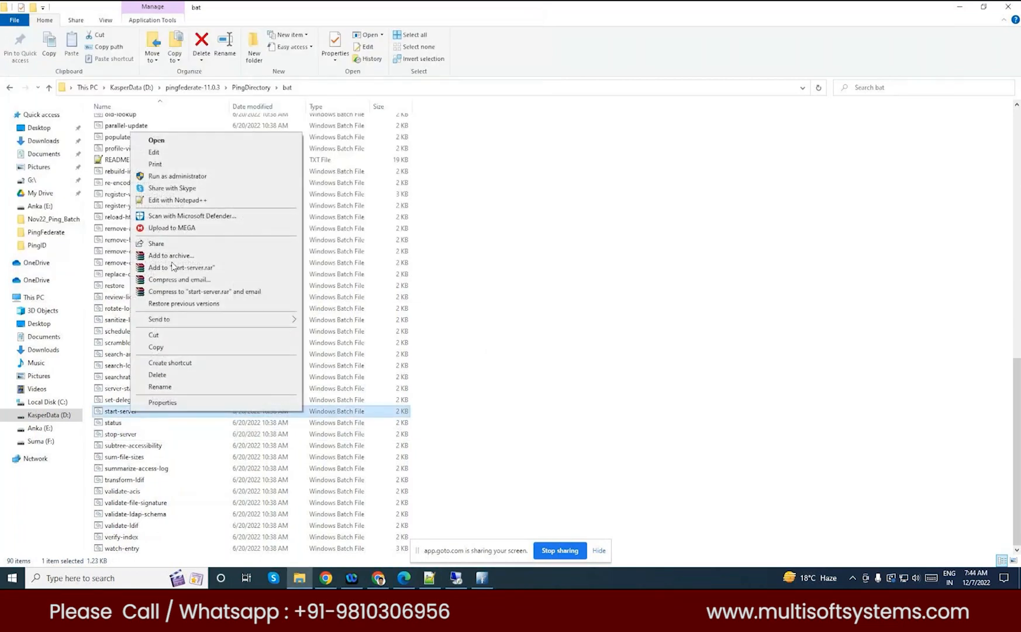
left_click(157, 140)
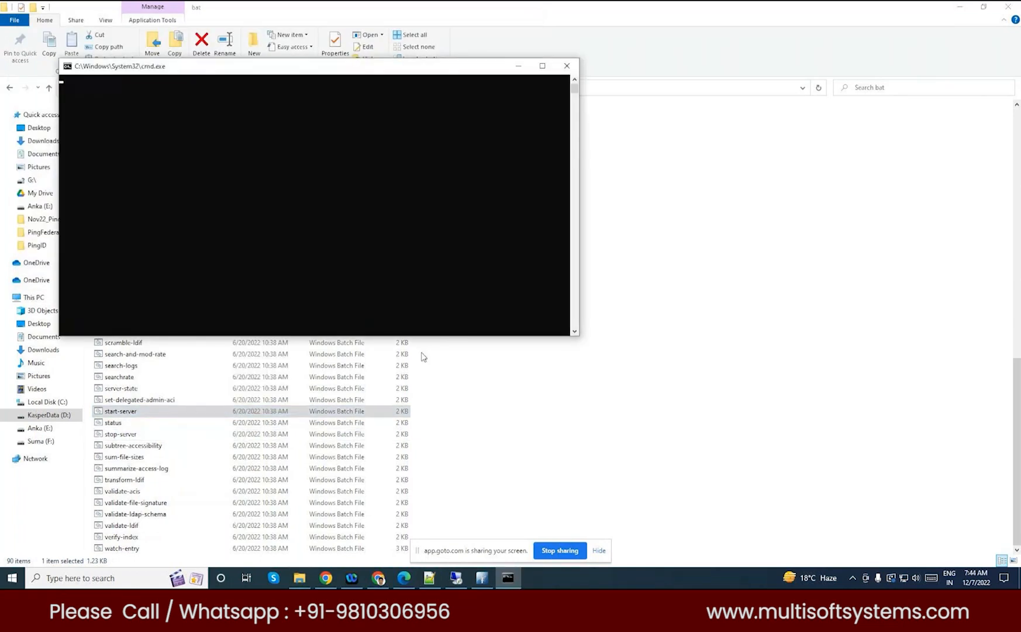
mouse_move(154, 137)
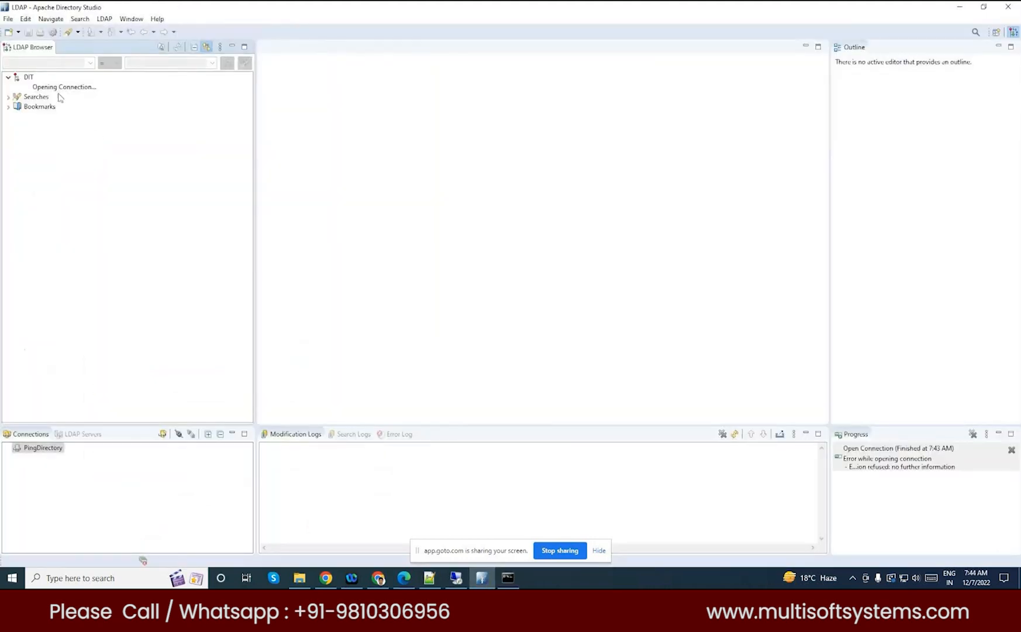
left_click(26, 77)
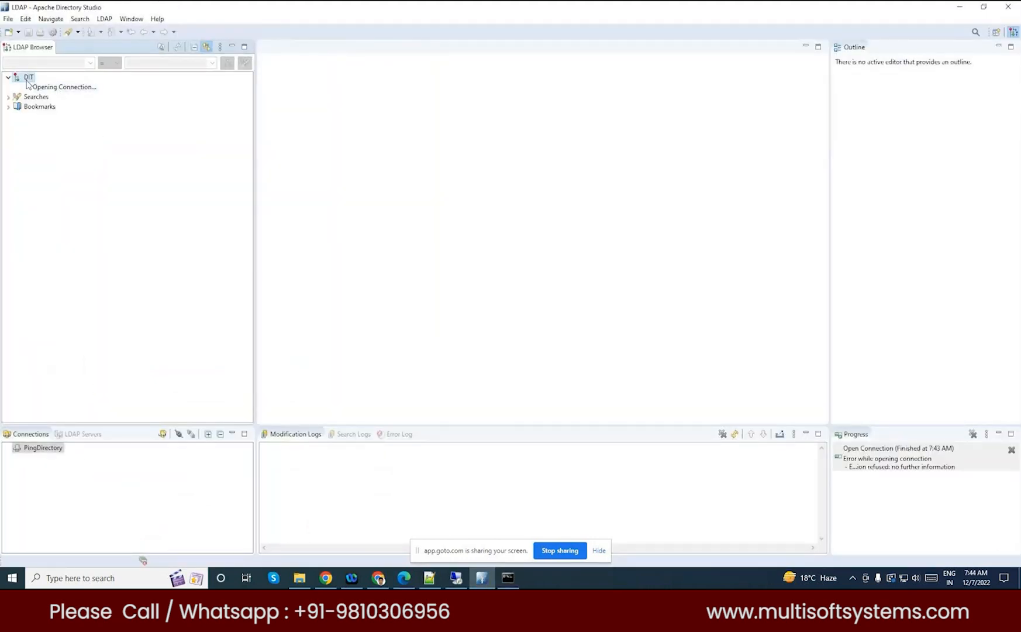
mouse_move(507, 222)
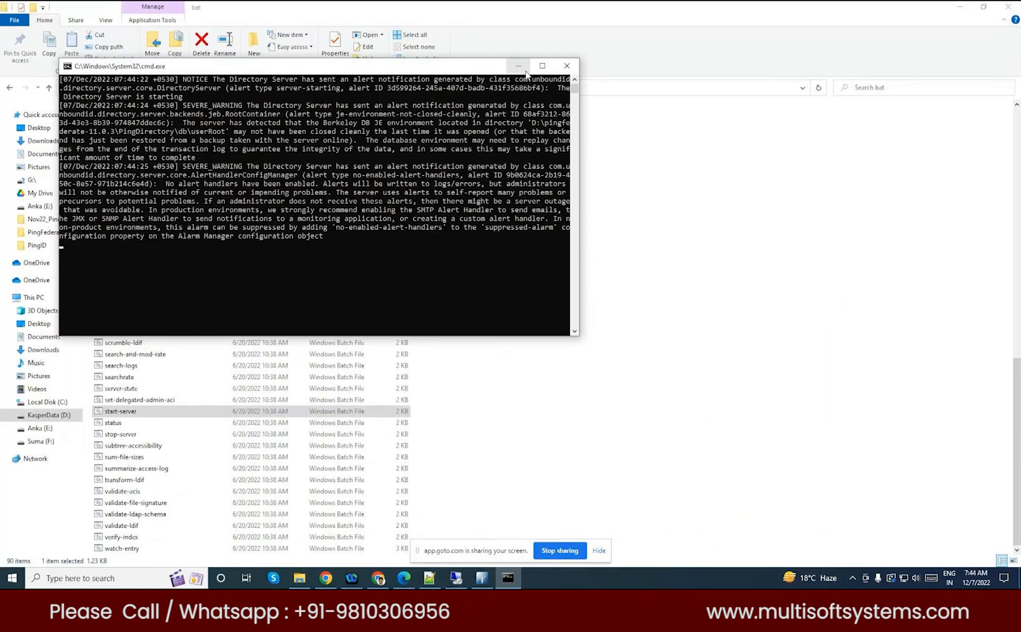
mouse_move(519, 65)
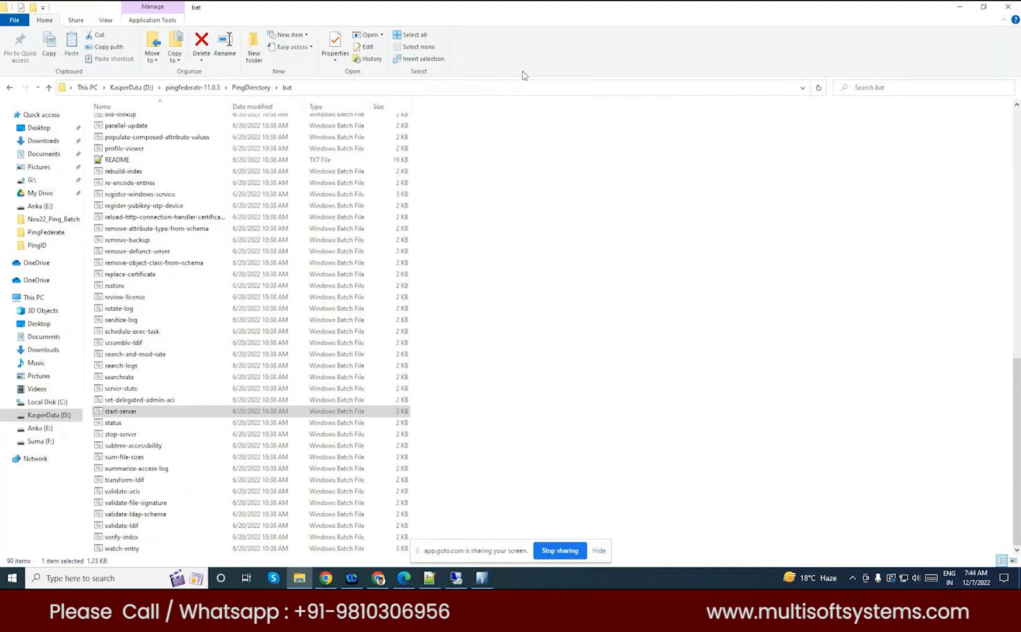
mouse_move(555, 277)
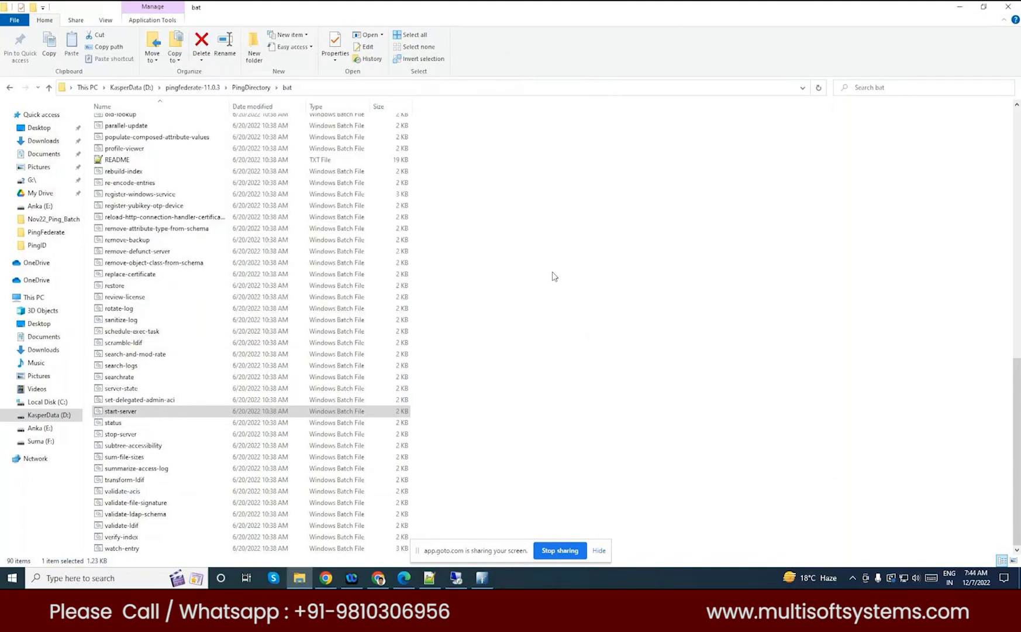
mouse_move(552, 278)
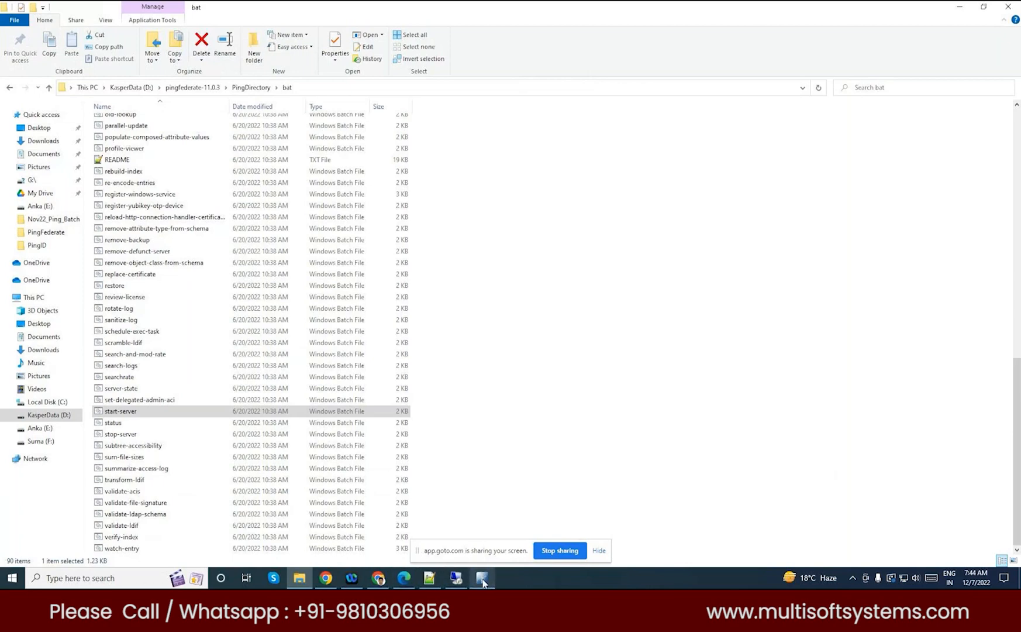
Expand dc=example,dc=com and ou=People in the PingDirectory tree to list the user entries.
left_click(482, 578)
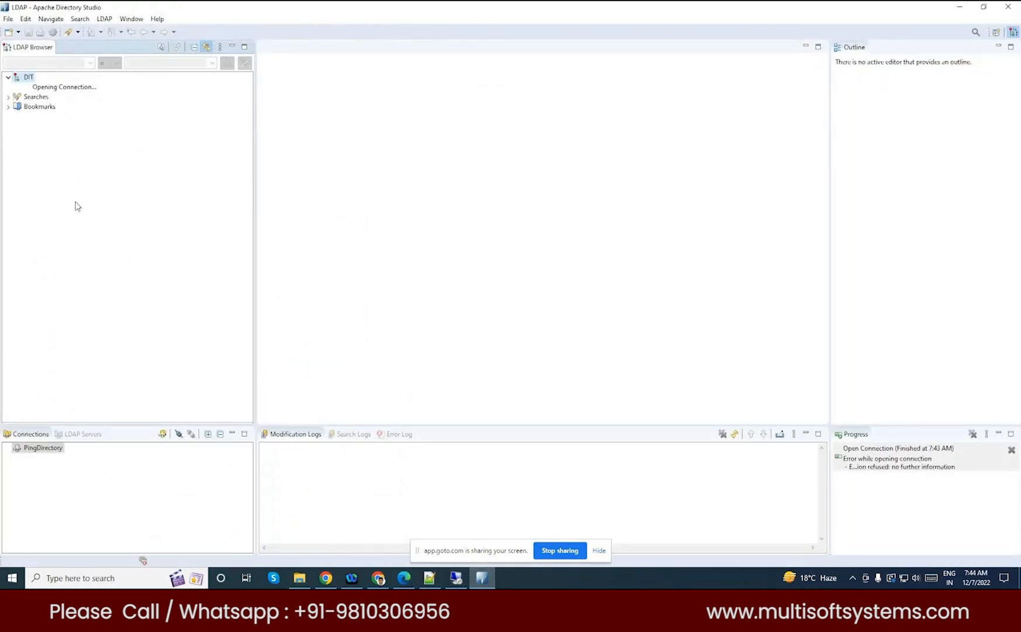
mouse_move(71, 205)
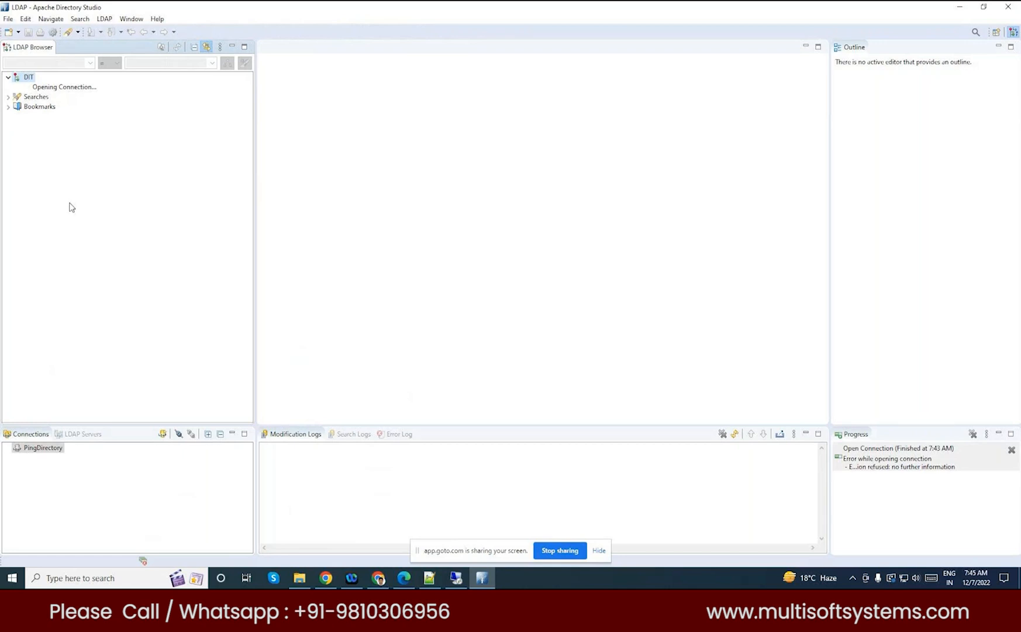
mouse_move(67, 102)
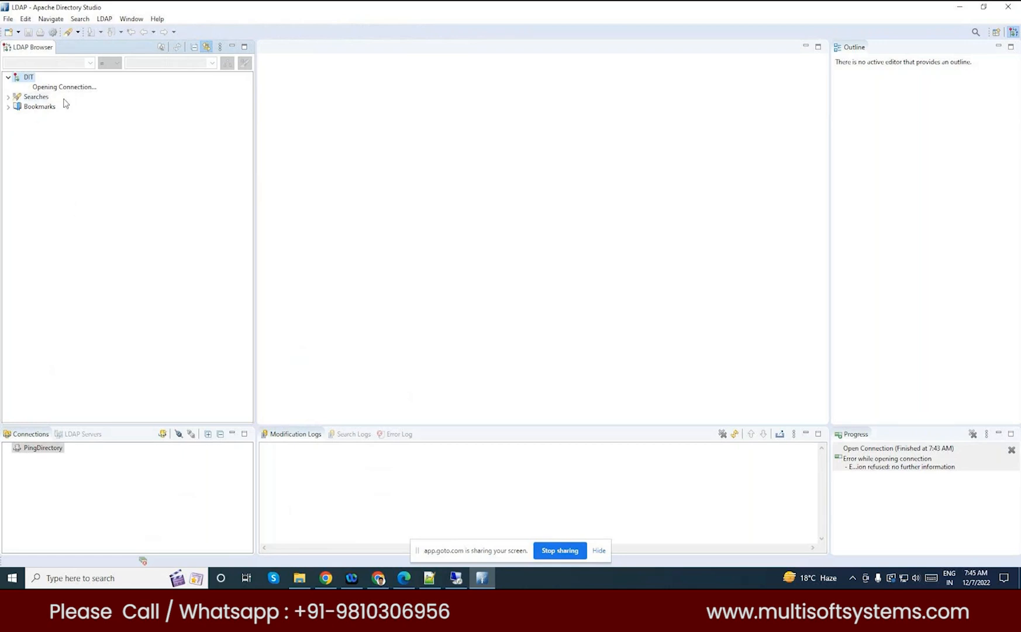
mouse_move(73, 111)
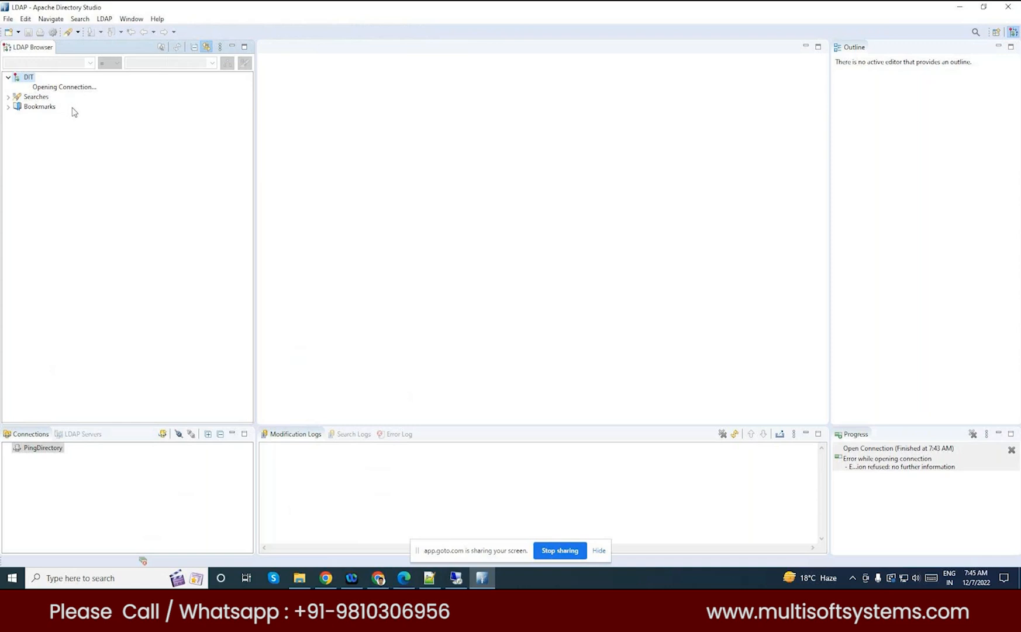
mouse_move(117, 325)
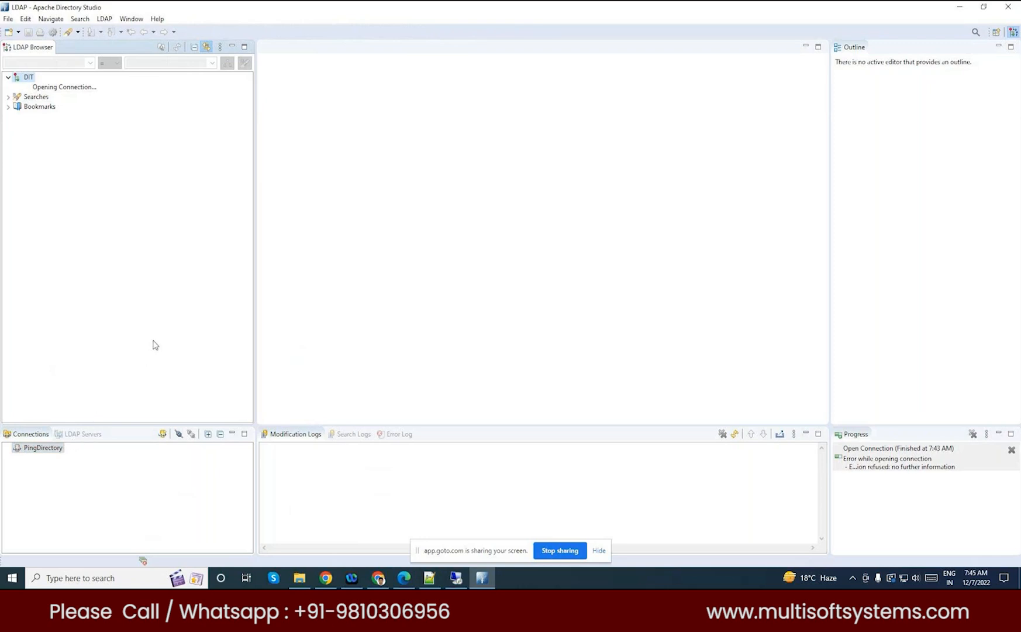
mouse_move(494, 432)
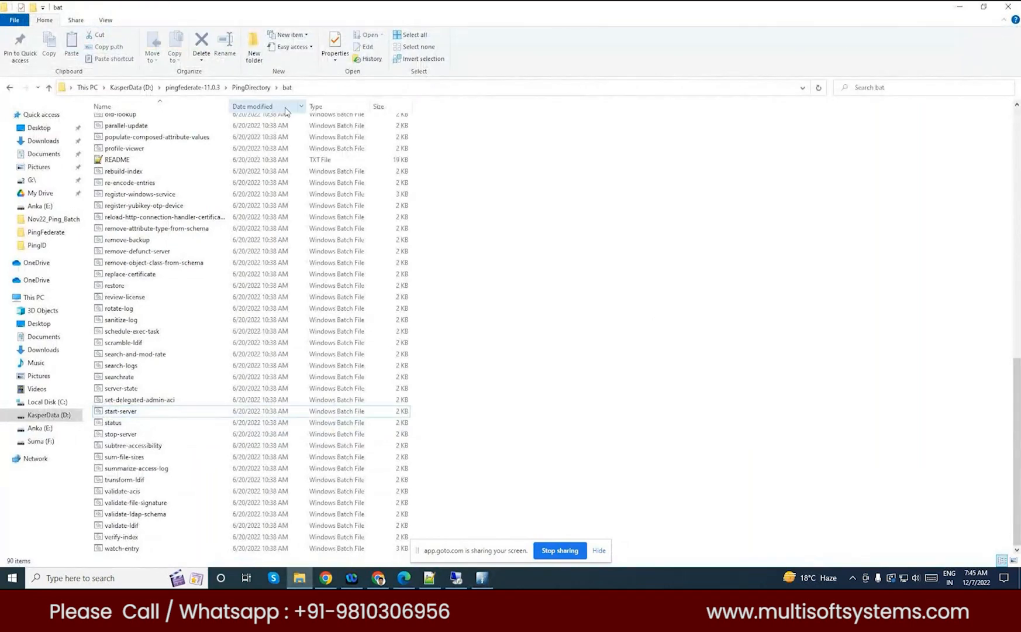
left_click(482, 578)
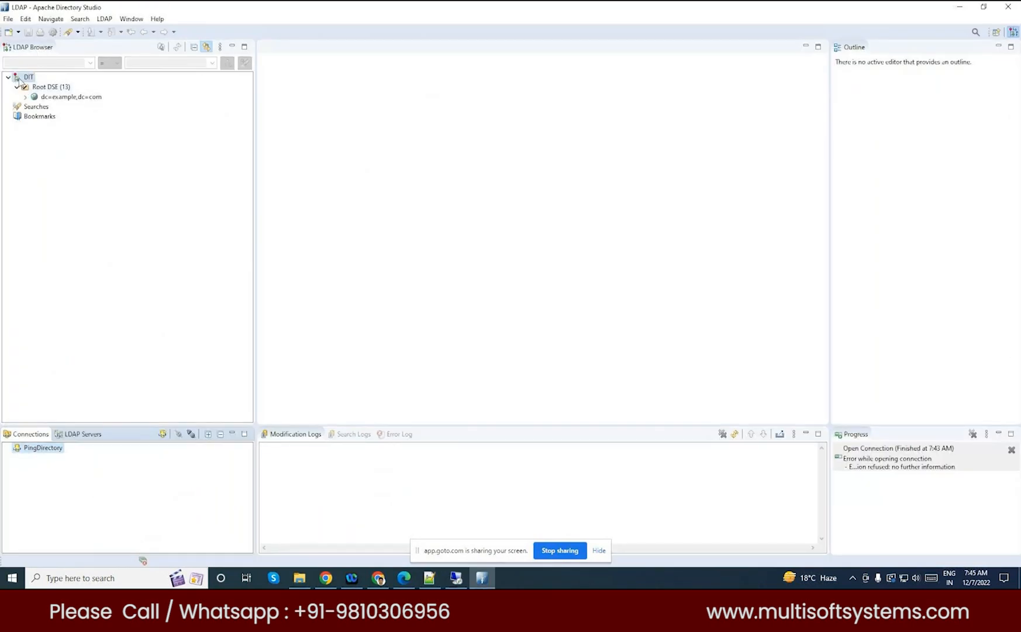
left_click(29, 97)
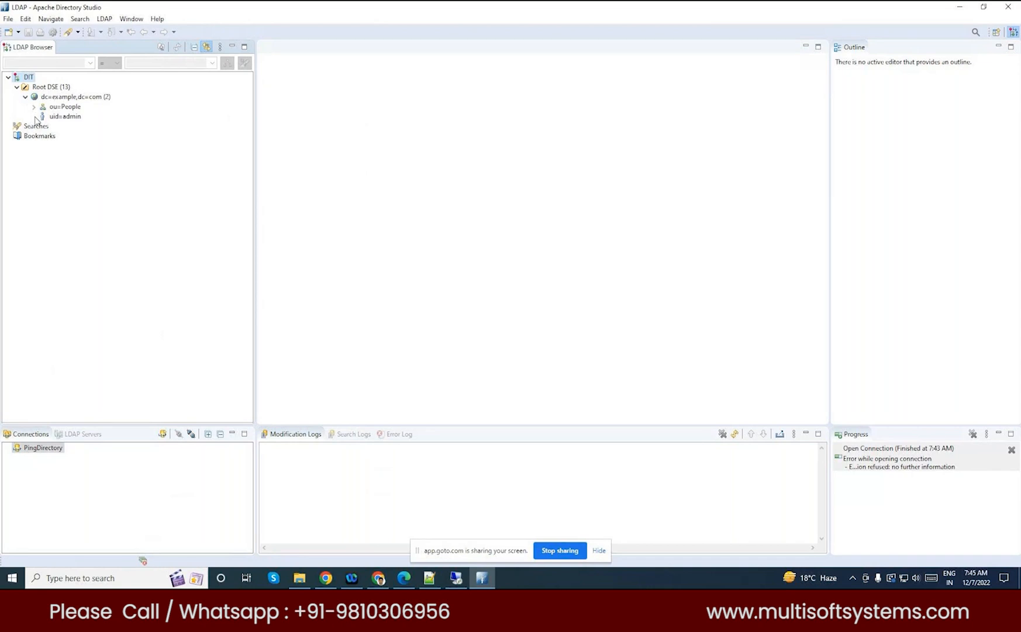
left_click(34, 106)
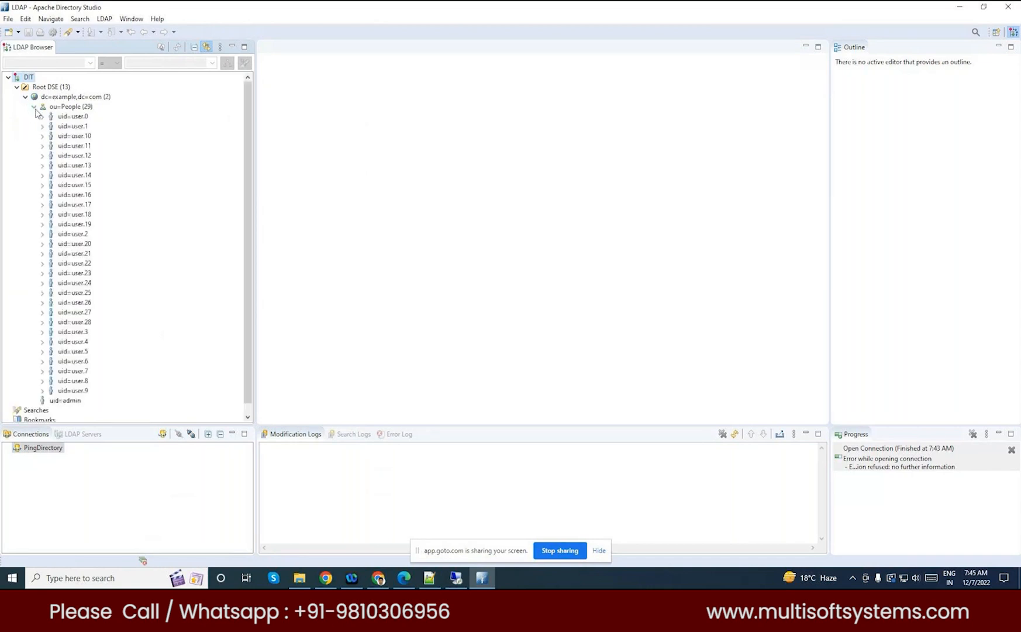
mouse_move(629, 318)
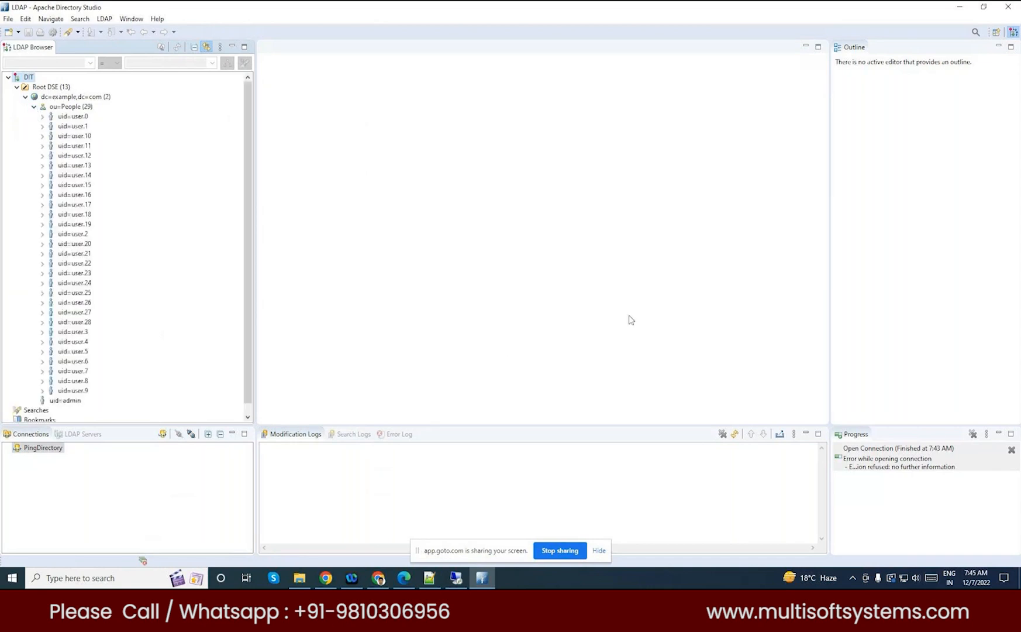
mouse_move(581, 354)
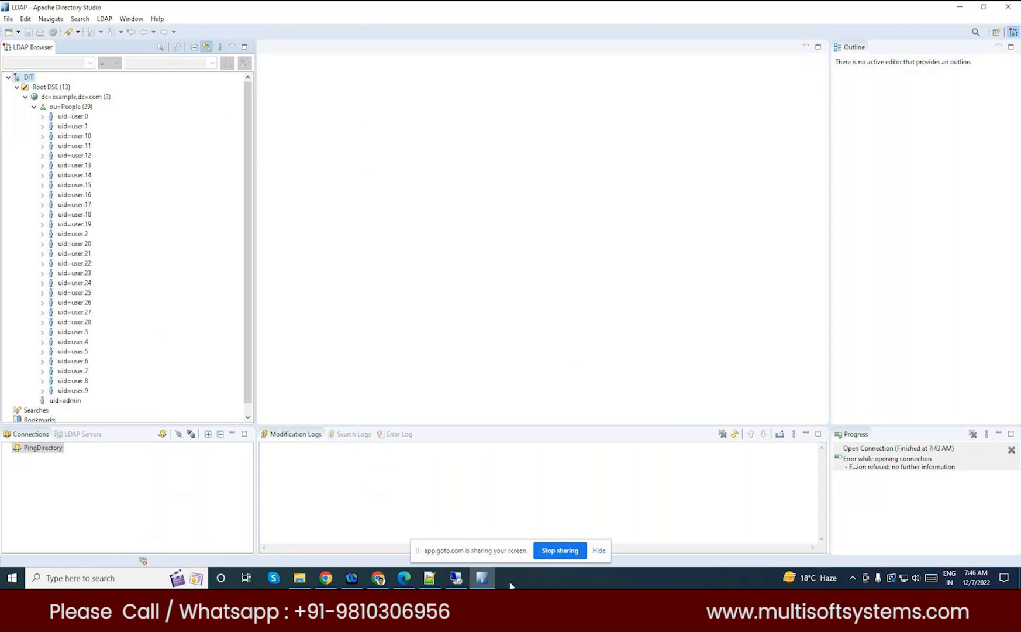
mouse_move(457, 578)
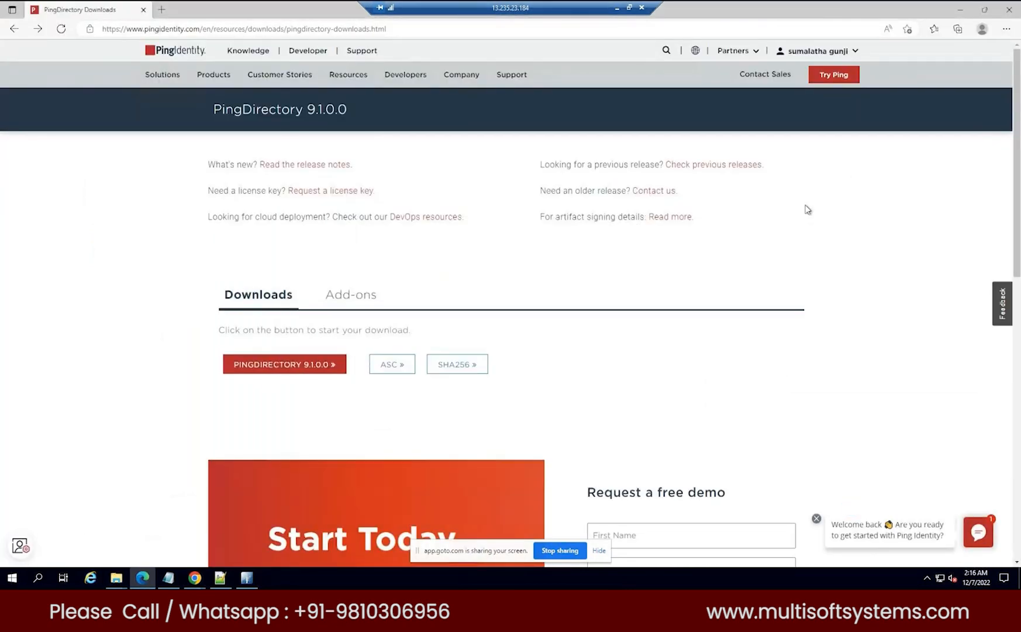
Leave Edge on a new tab, close the ApacheDirectoryStudio folder window and bring up Notepad++.
left_click(162, 9)
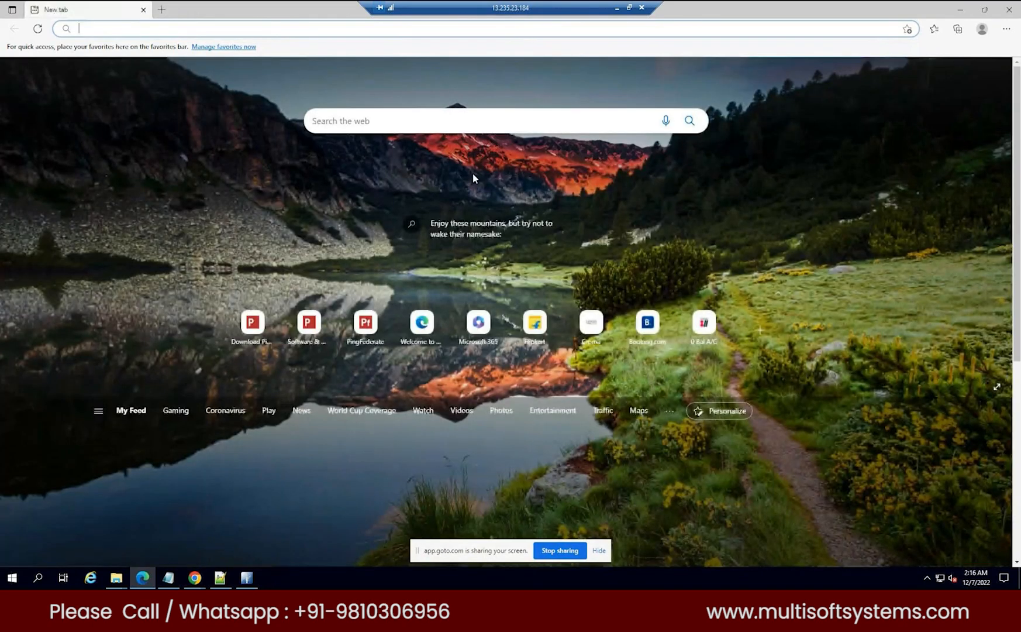
left_click(116, 577)
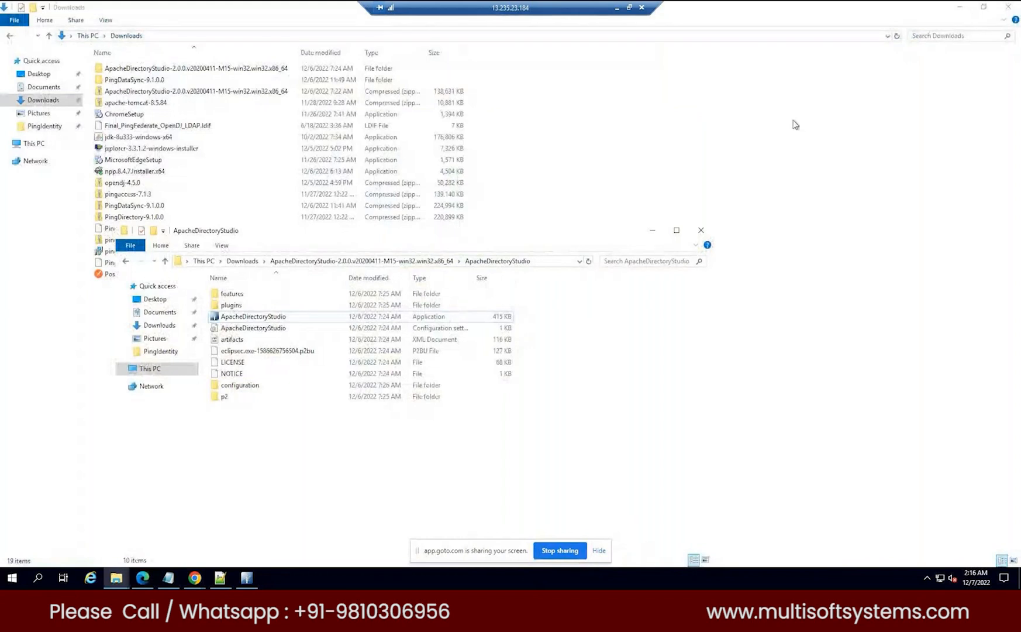
left_click(701, 229)
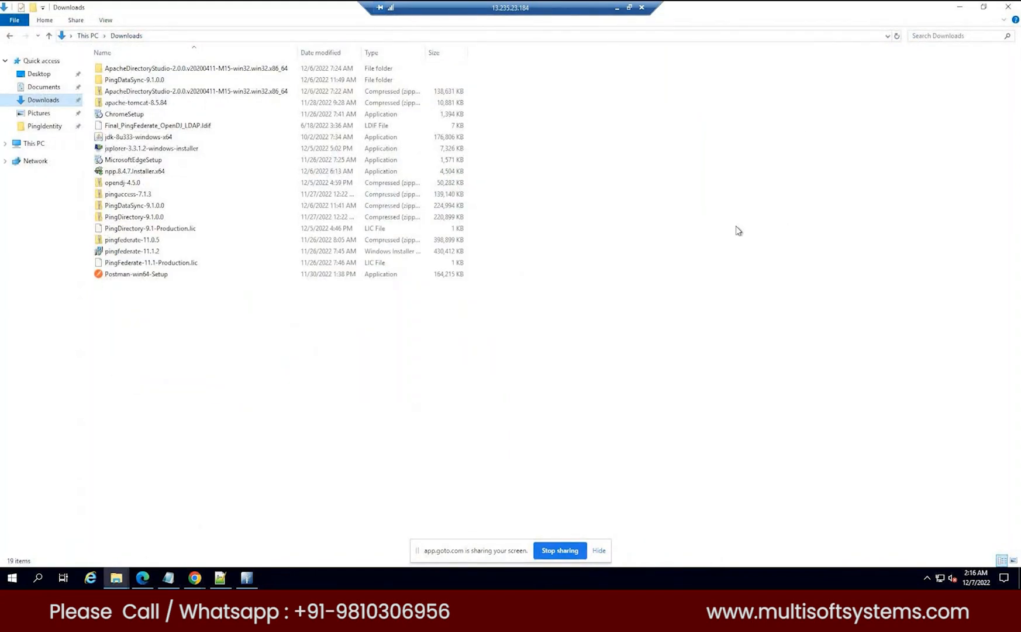
mouse_move(643, 276)
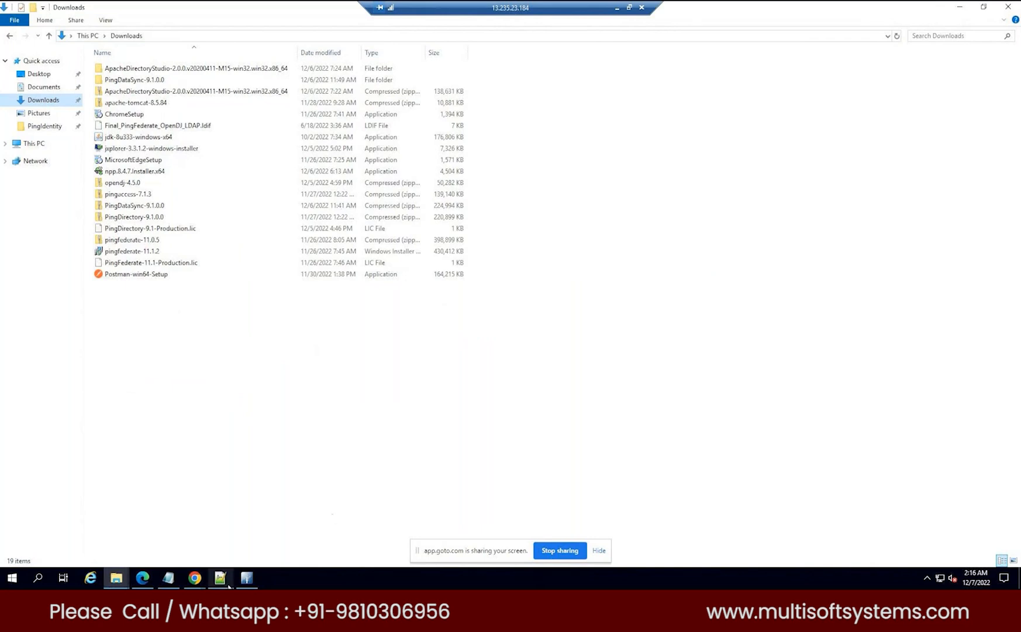
left_click(220, 578)
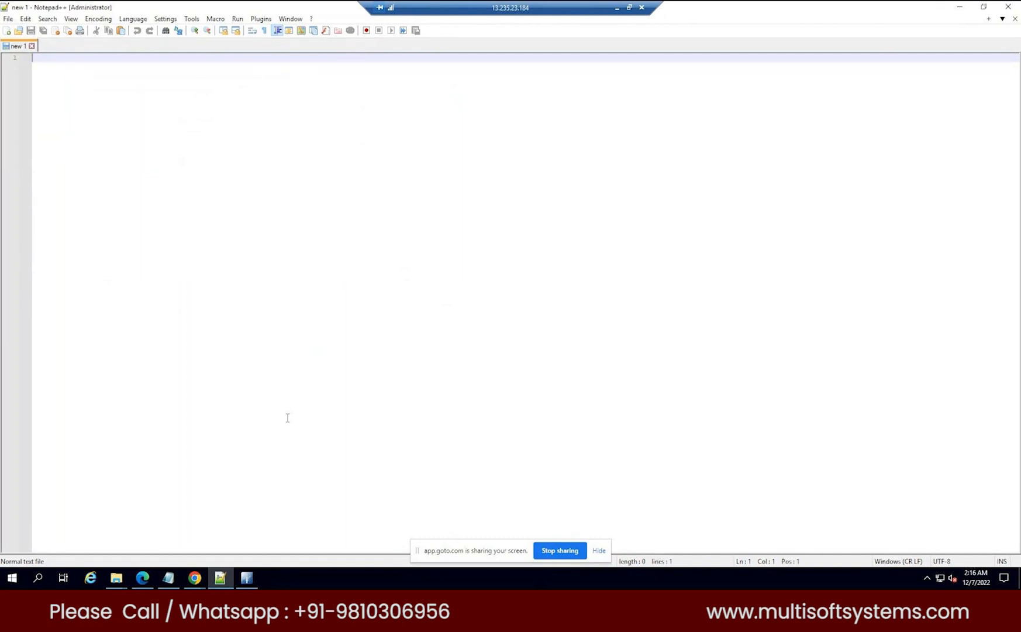
Note 'Ping Federate' under '2020 -Dec', add 'Ping Access' and start a 'Train...' description.
type("Ping Federate")
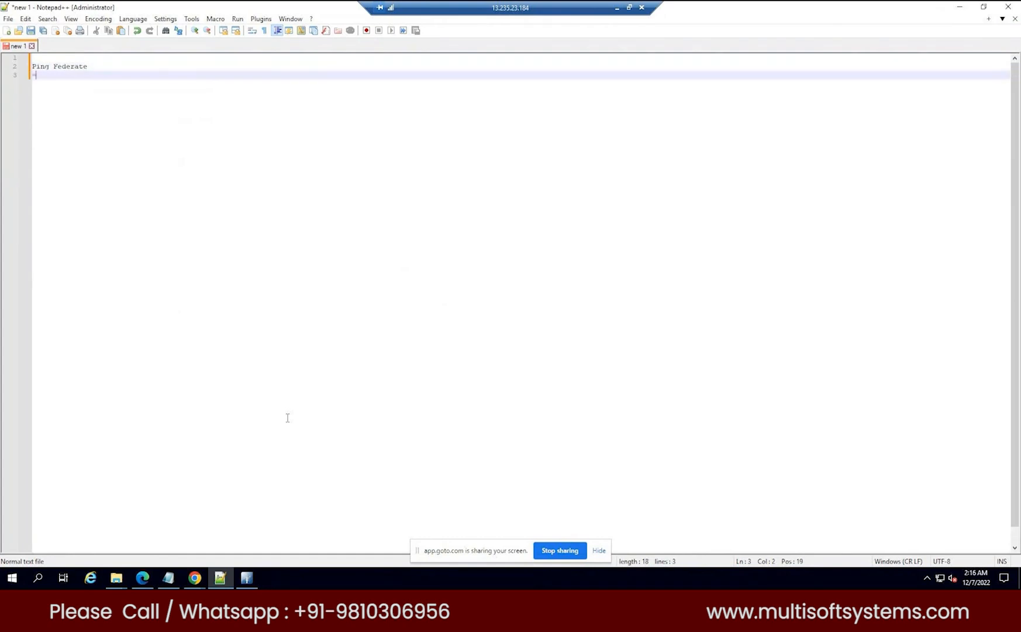
type("2020 -Dec")
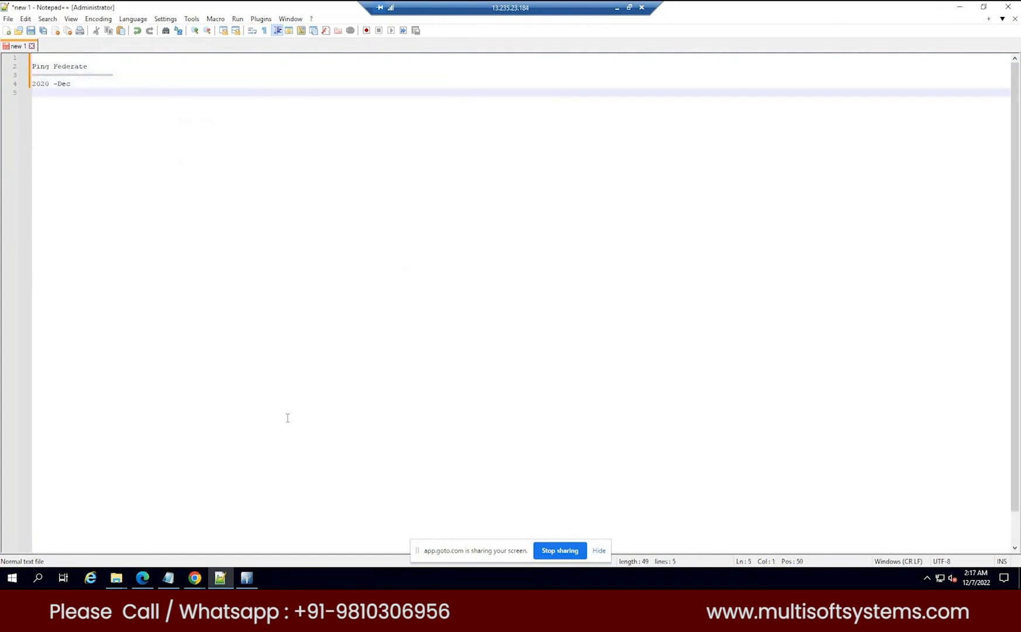
type("---------")
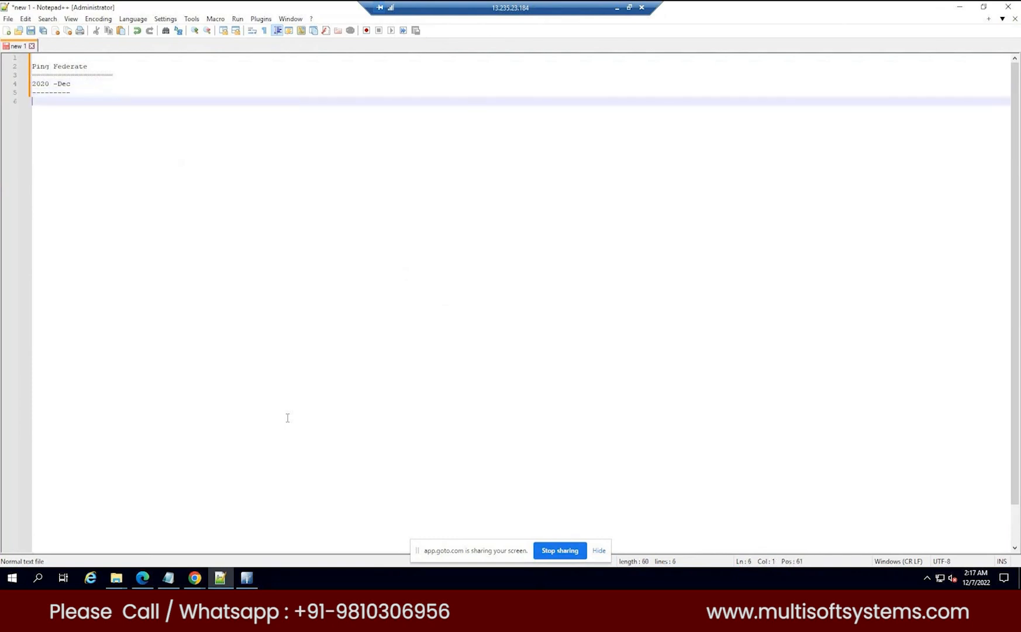
type("Ping A")
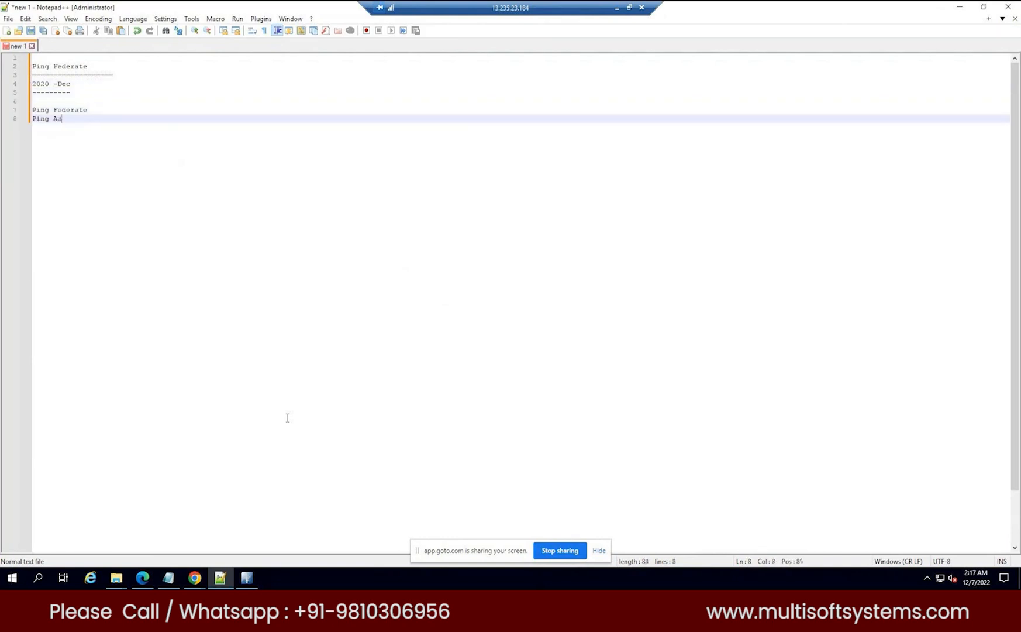
type("ccess")
left_click(521, 109)
type(" -")
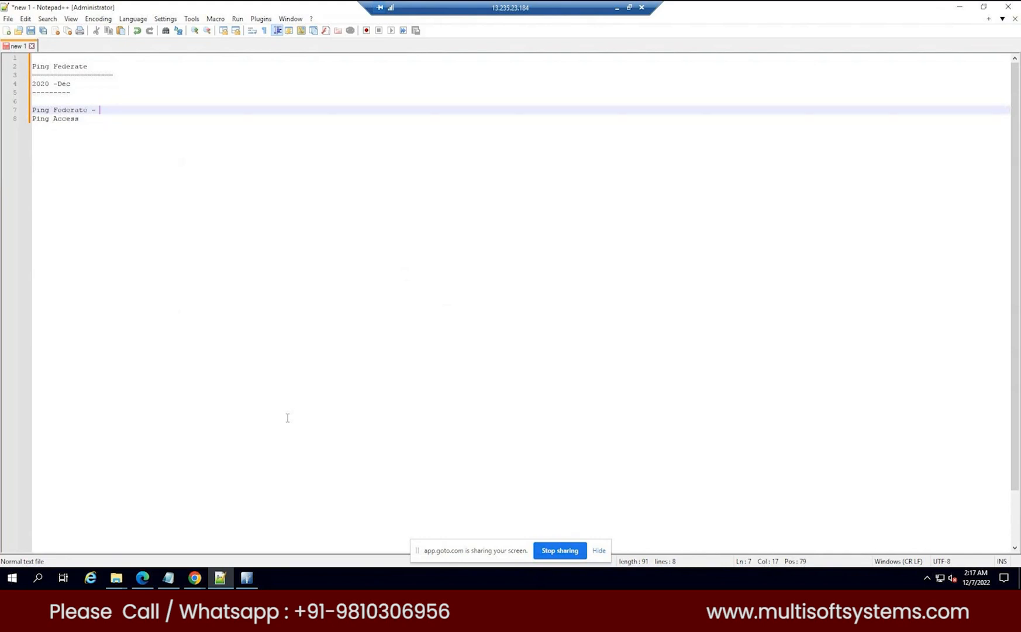
type("Tr")
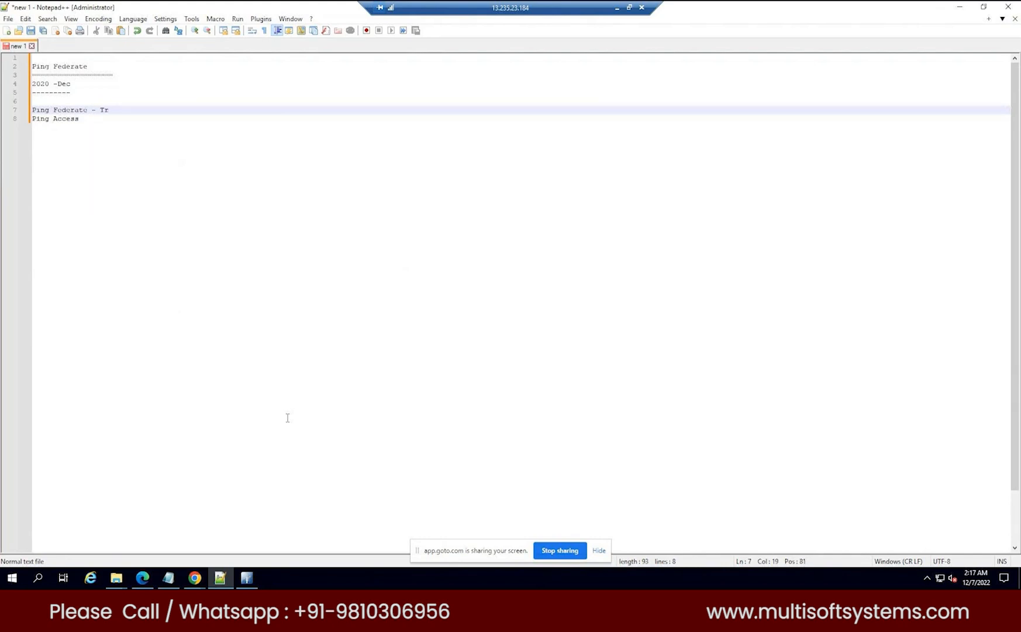
type("ain")
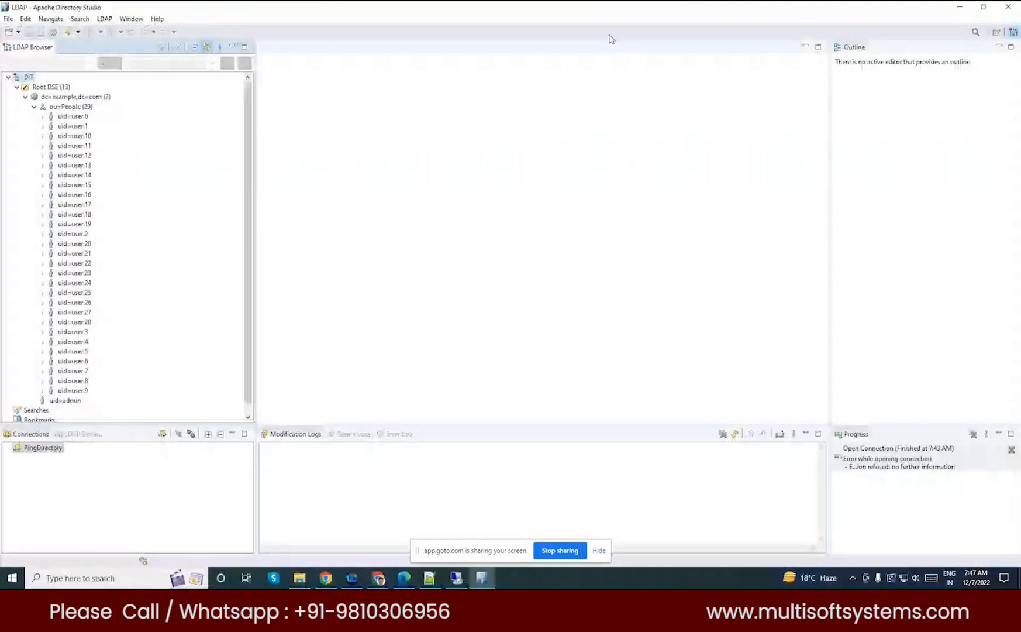
mouse_move(532, 251)
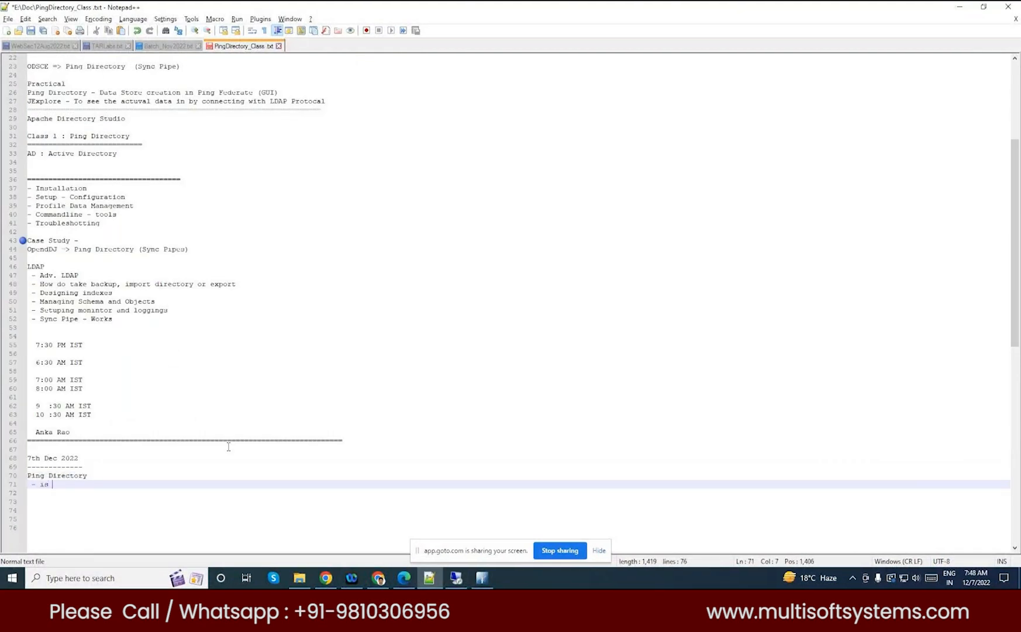
Note Active Directory as LDAP basic form, with entries '1) MS AD' and 'SUN Identity M...'.
type("Active Directory")
left_click(518, 492)
type("- AD = >")
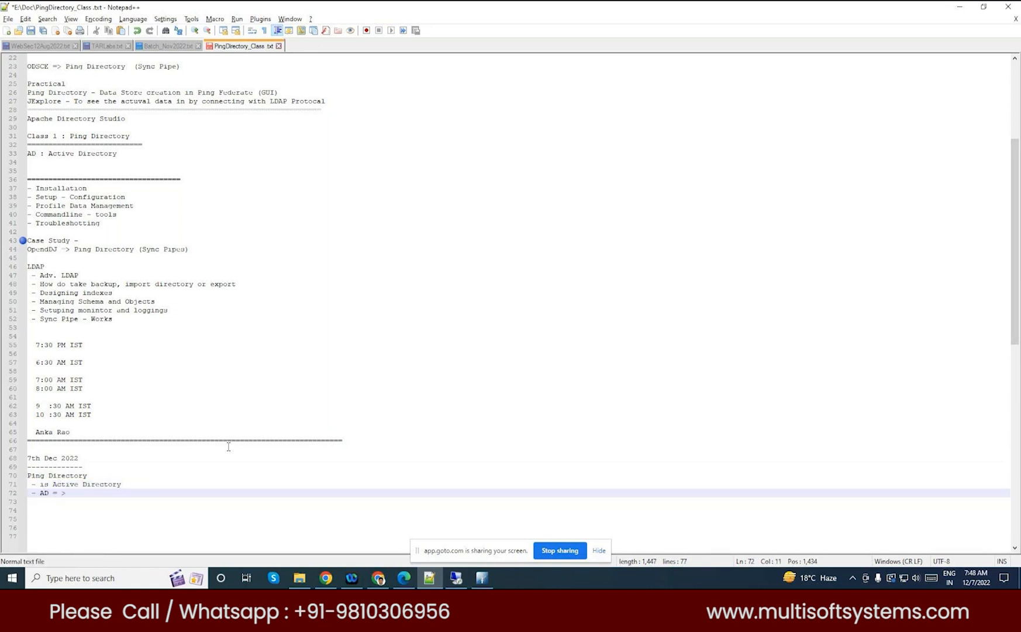
type("form LDAP basic")
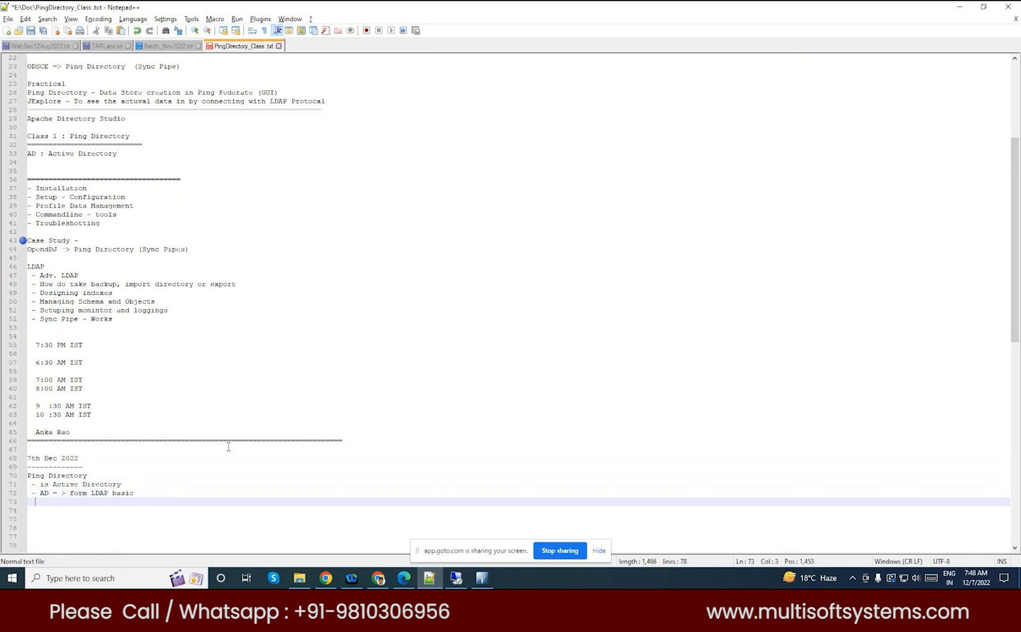
type("1) MS AD - Micro Sfot Active Directory")
left_click(519, 510)
type("2) SUN IDM -")
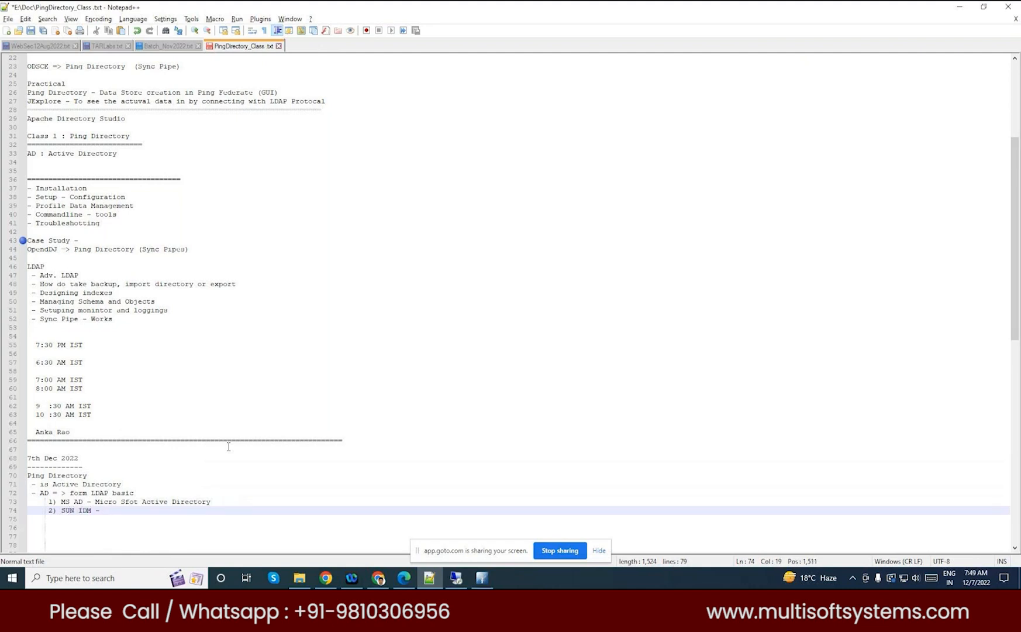
type("SUN Identity Management")
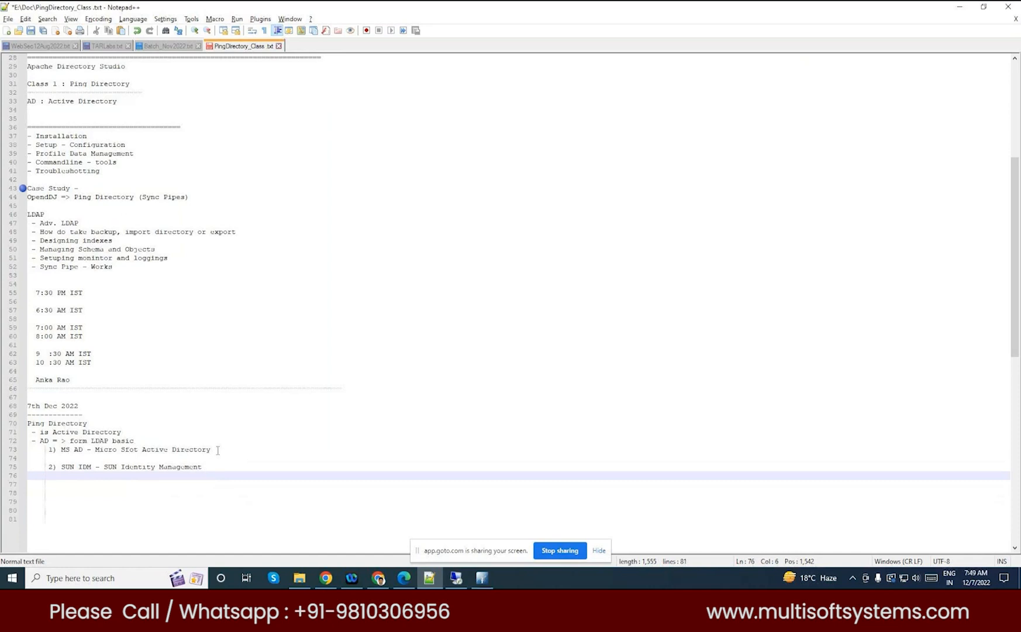
Add attribute mappings 'mail=mail, email=mail' and 'uid, sn' under MS AD and SUN IDM, checking older notes.
left_click(225, 457)
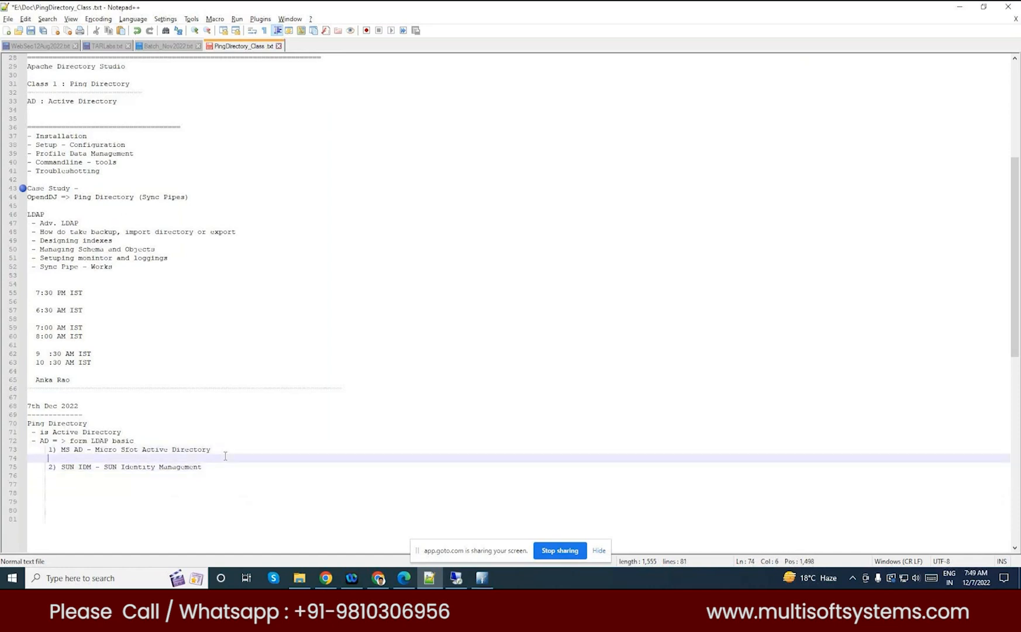
type("uid")
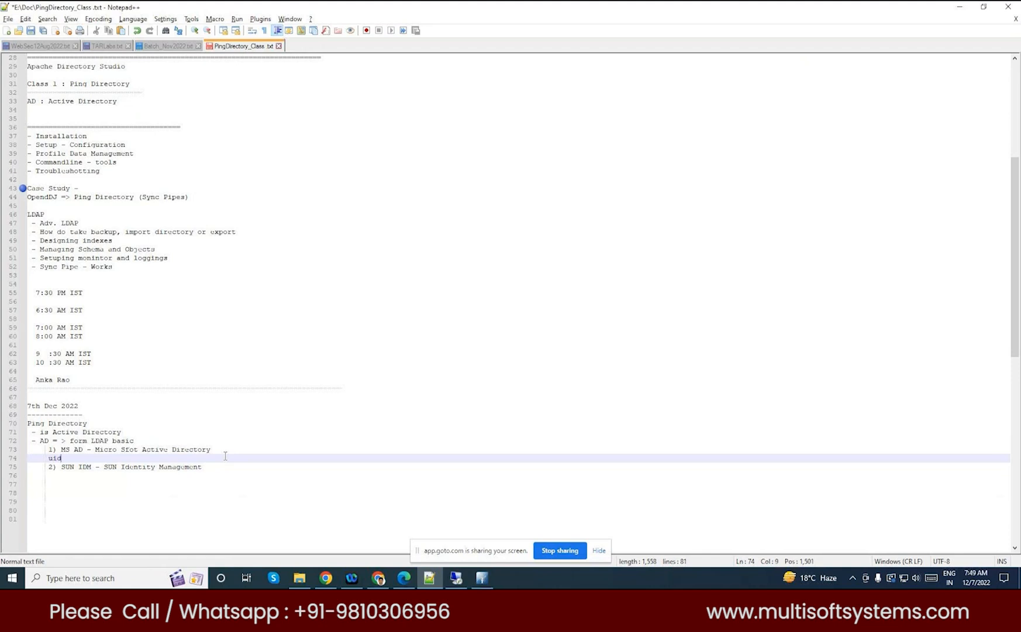
left_click(32, 42)
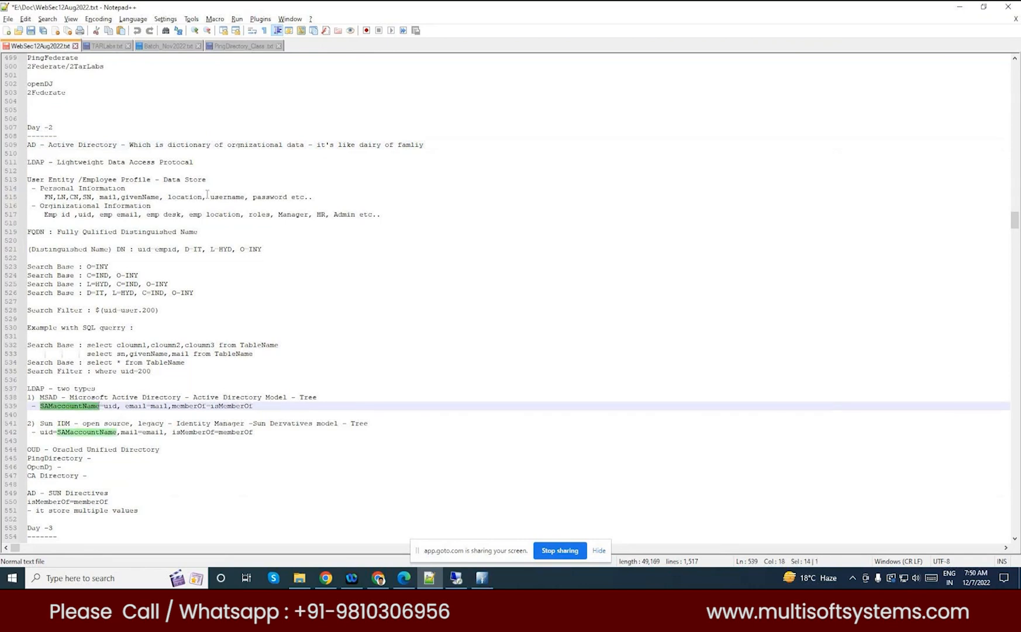
left_click(243, 46)
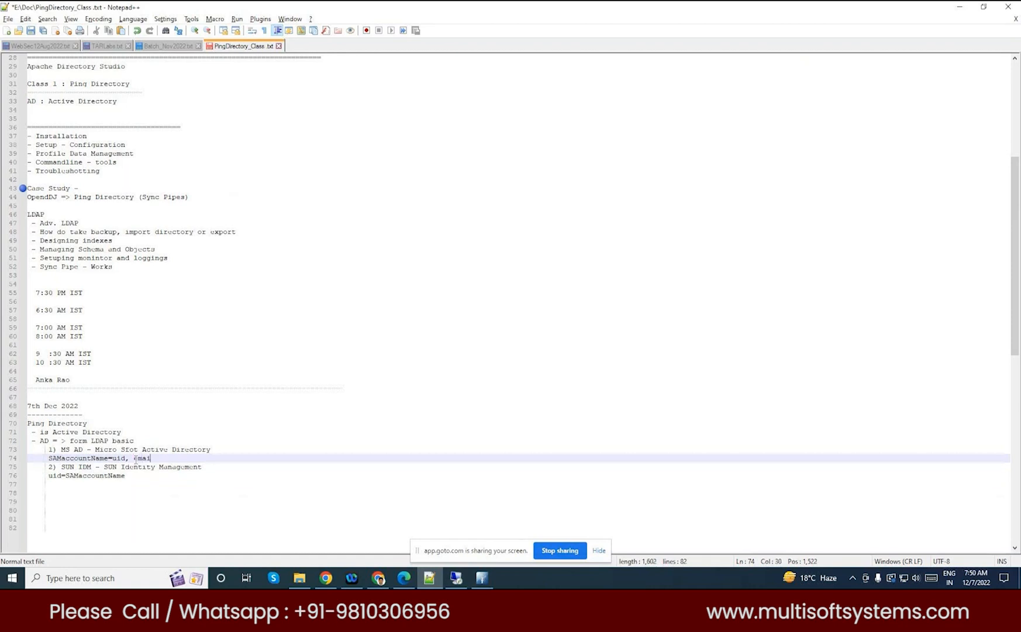
key("BackSpace")
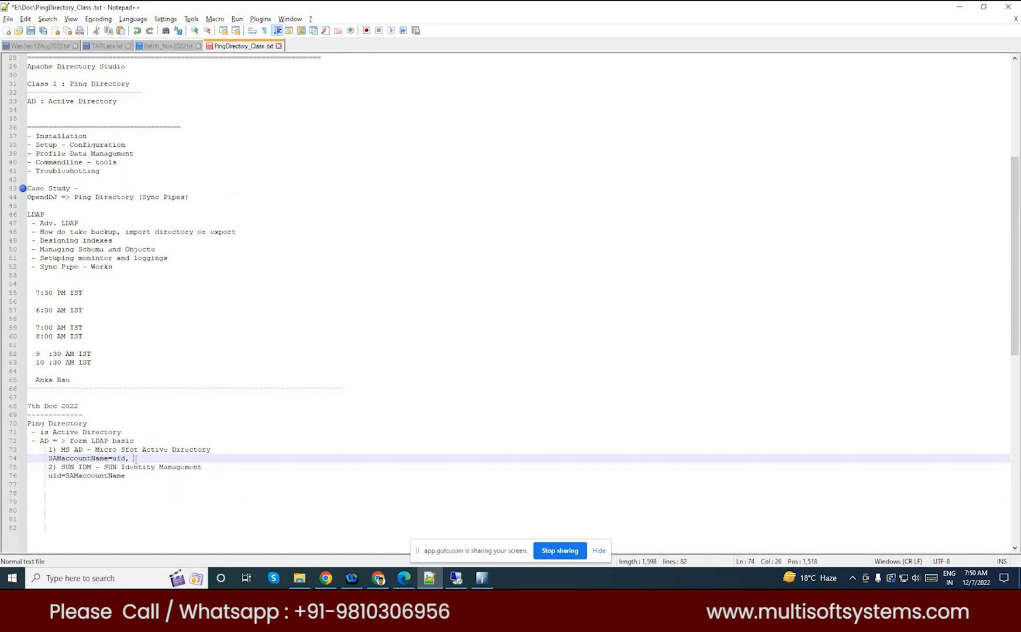
type("mail=mail")
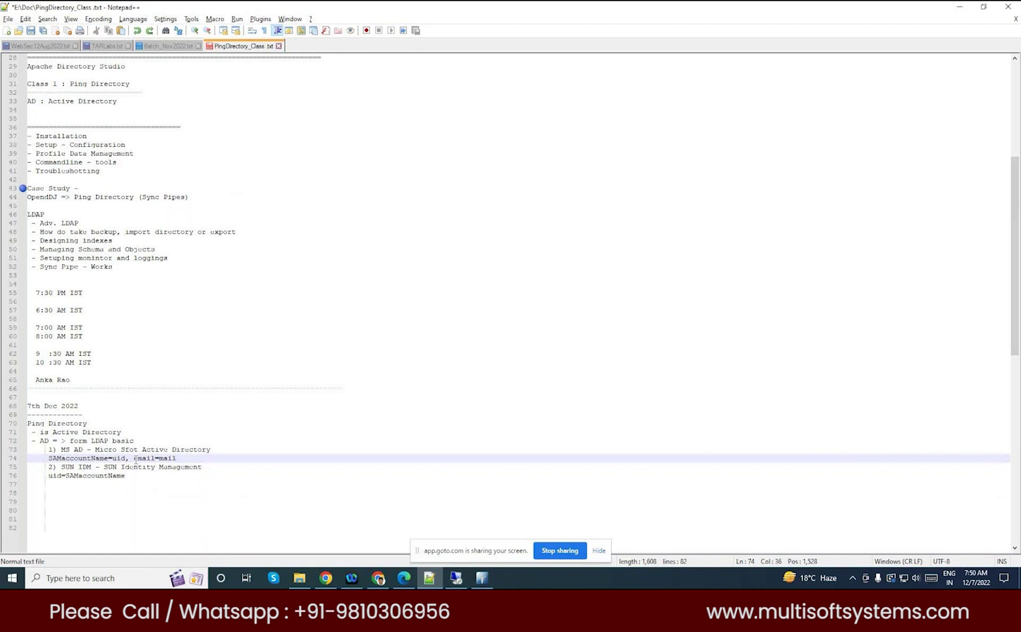
type(", email=mail")
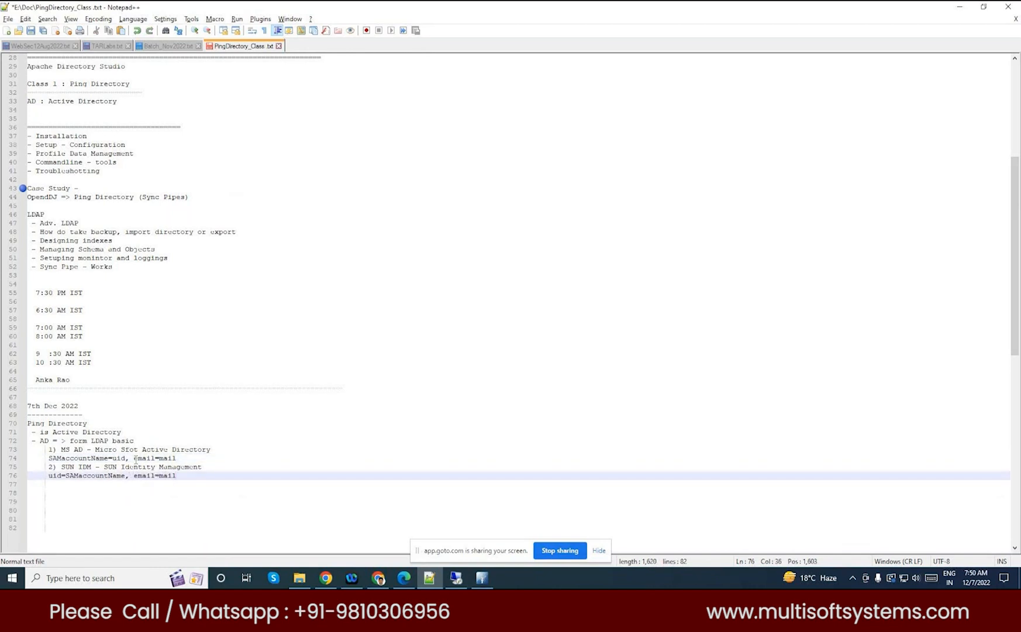
scroll("down", 3)
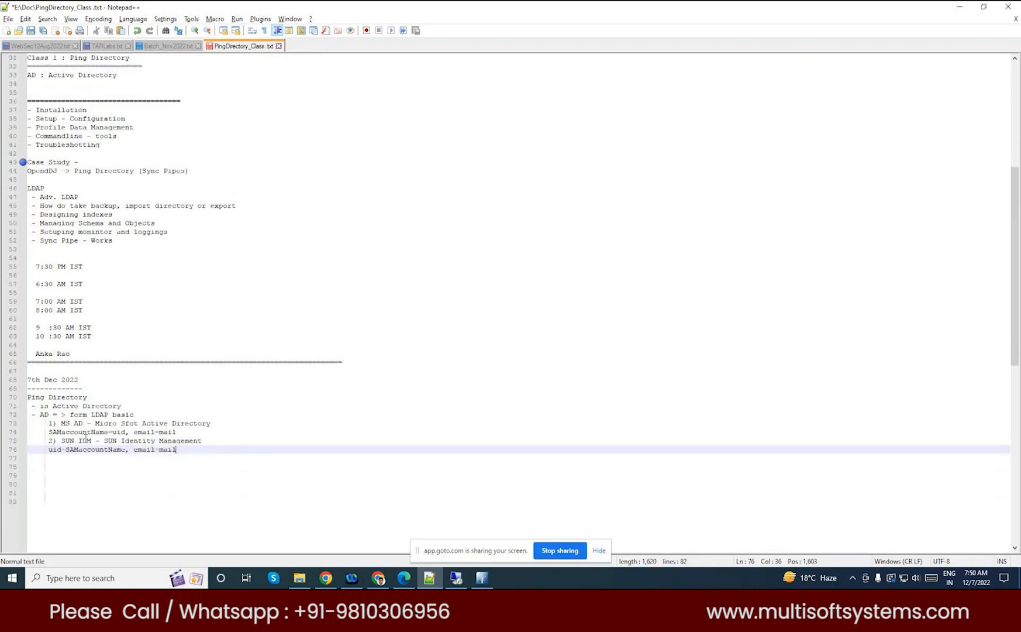
mouse_move(180, 449)
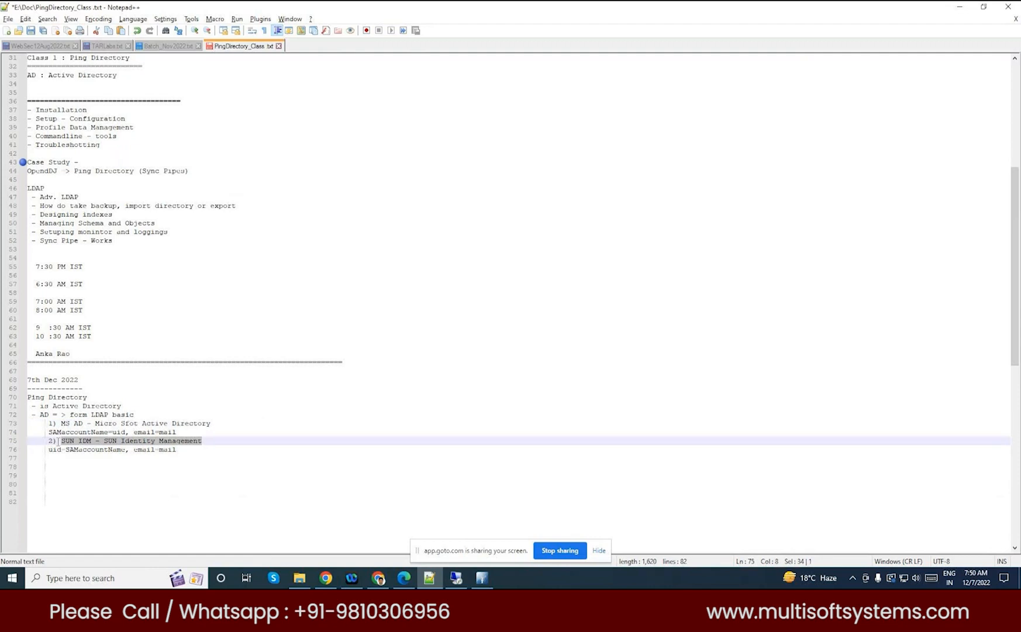
left_click(56, 431)
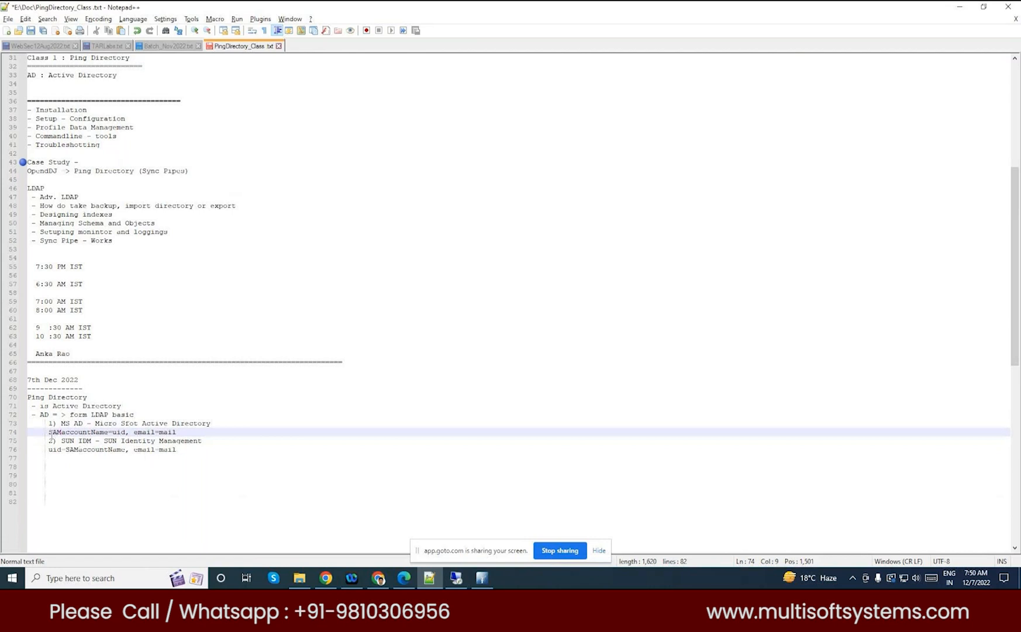
key("Enter")
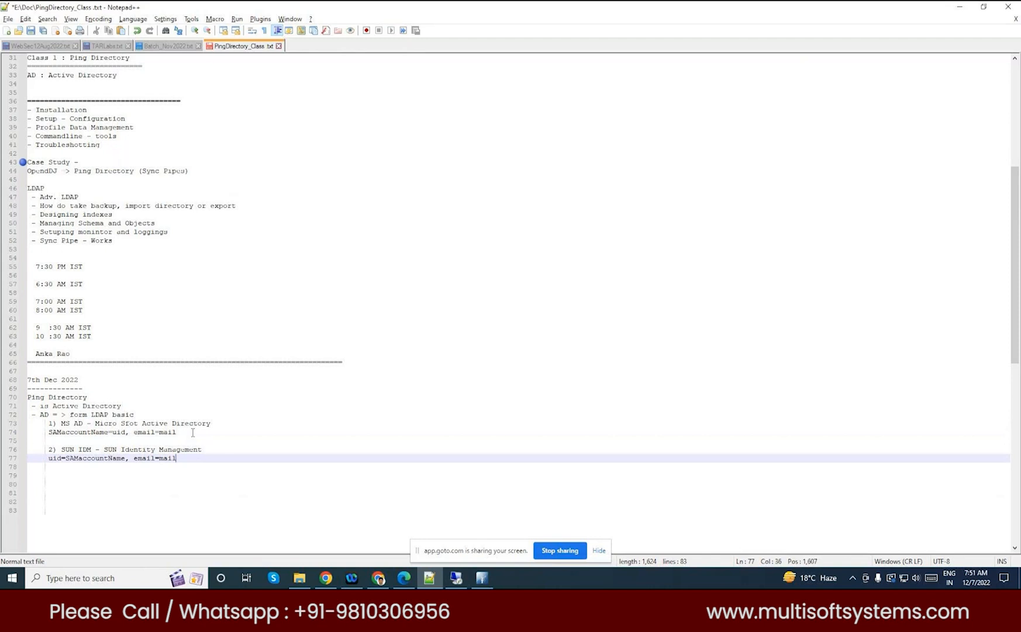
type(", sn=sur name")
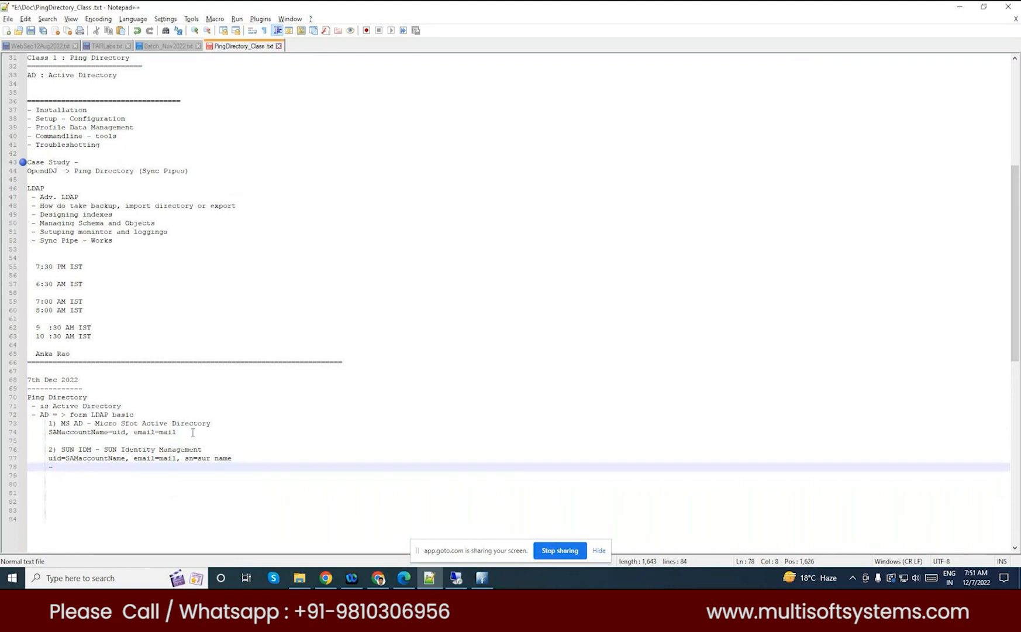
List OUD - Oracle Unified Directory, OpenDJ and Ping Directory - Ping Identity as SUN-derived directories.
type("OUD")
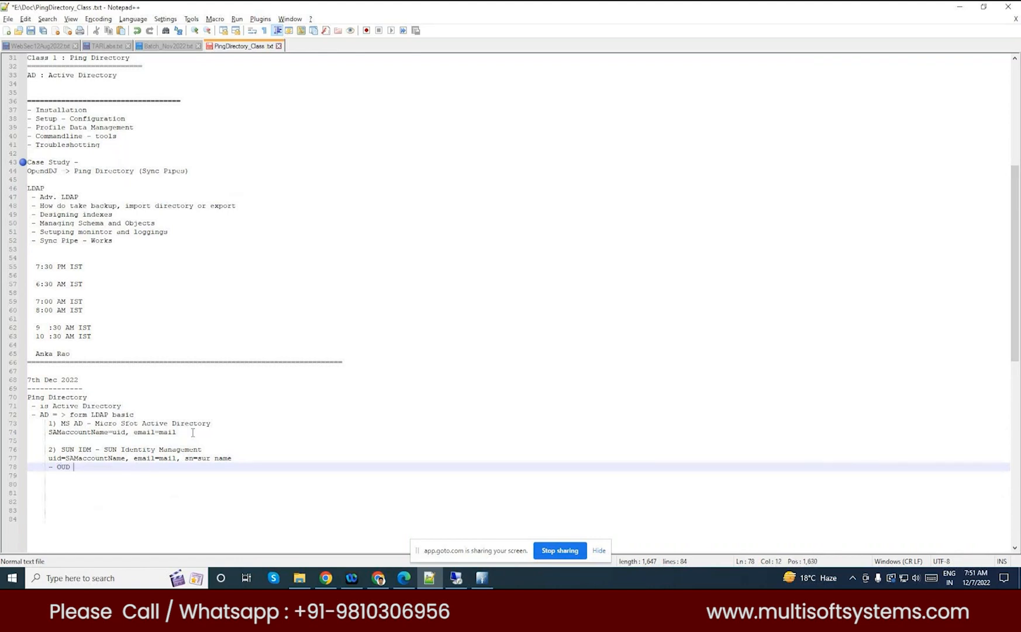
type("- Oracle Unified Directory")
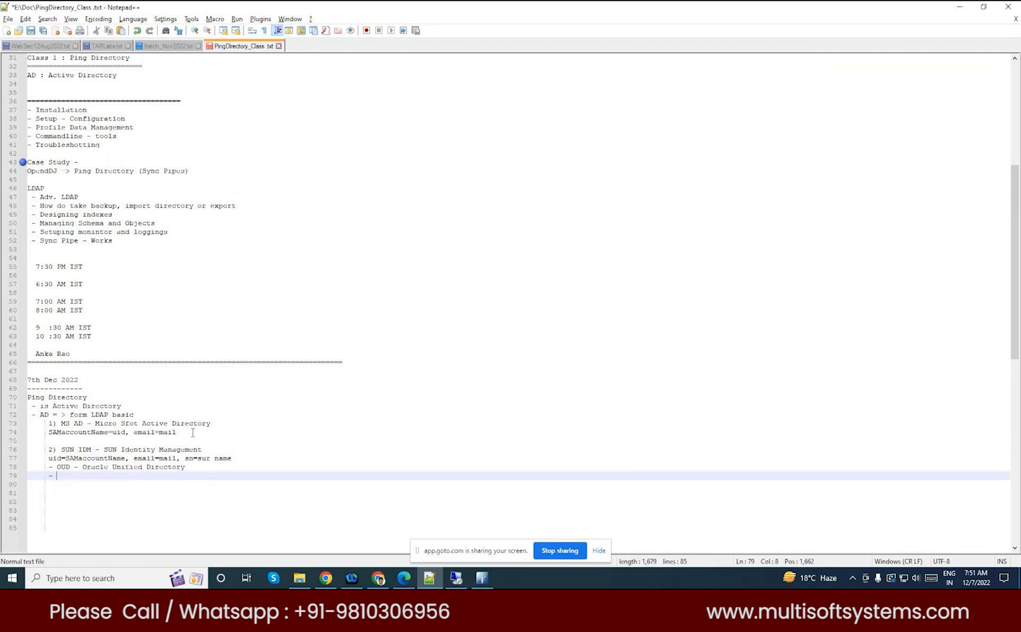
type("OpenDJ - ForgeRock")
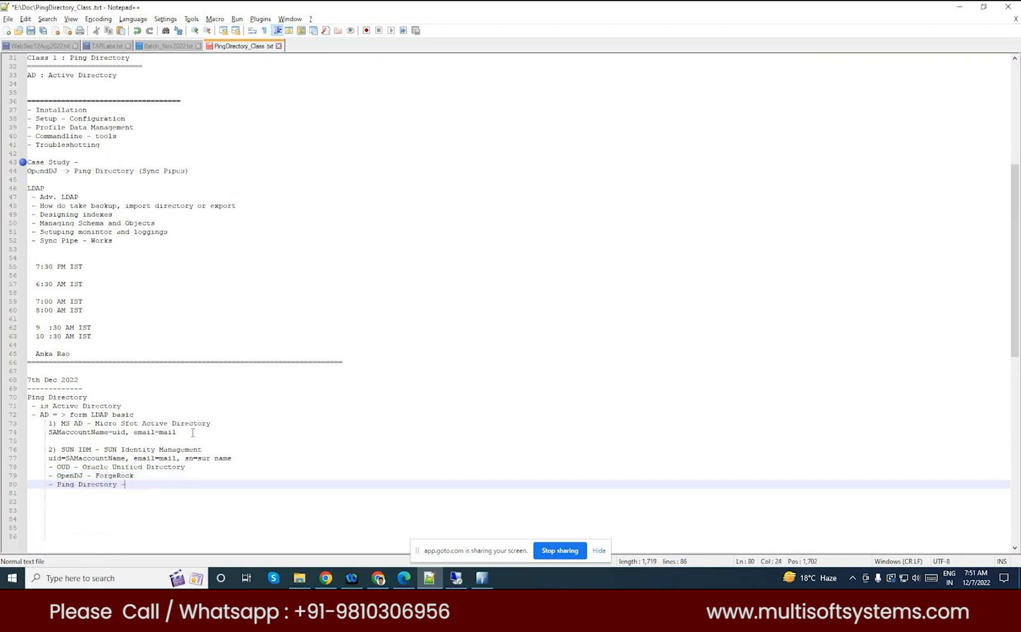
type("Ping IDent")
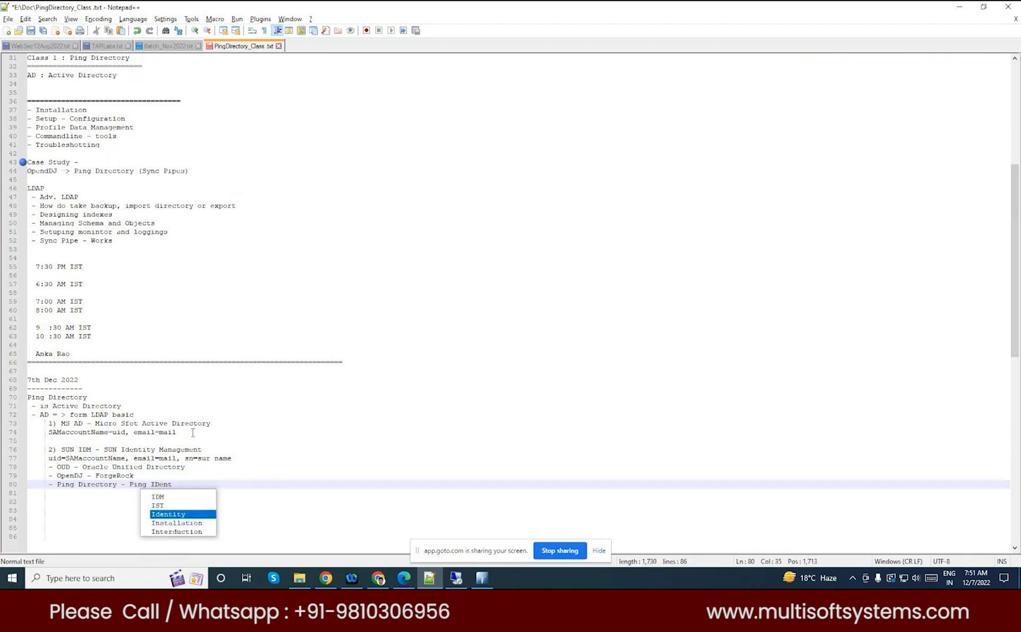
key("Enter")
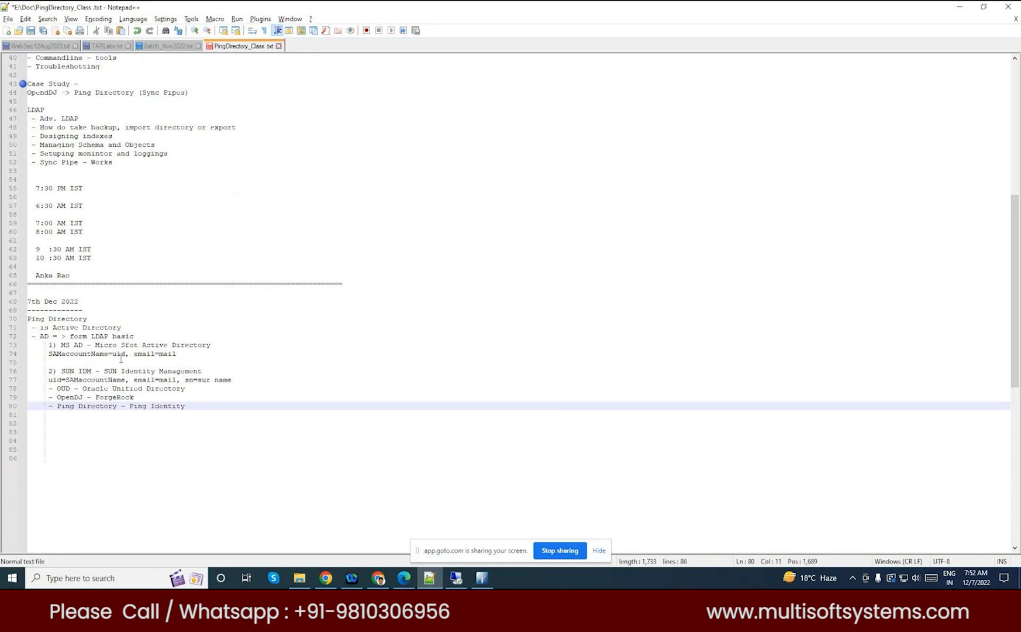
mouse_move(80, 389)
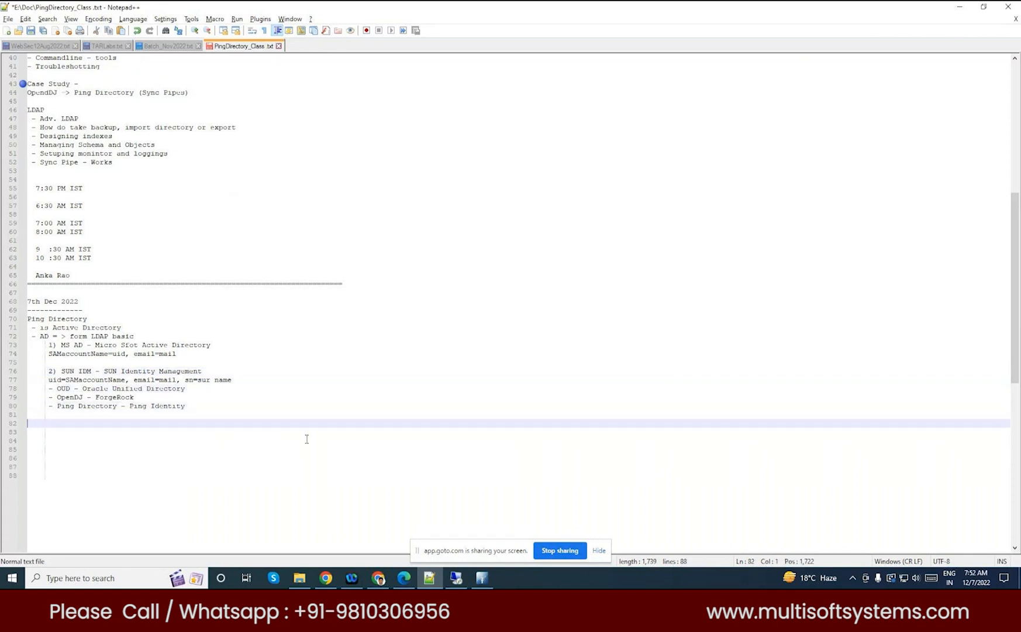
Add a '---' divider followed by an 'RFC - API' line.
type("---")
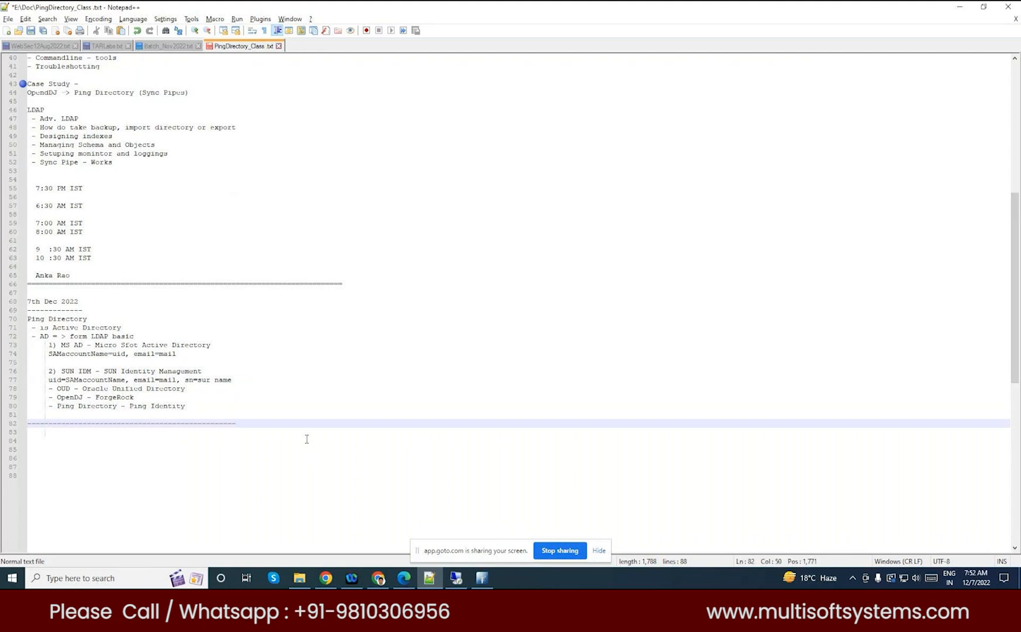
key("Enter")
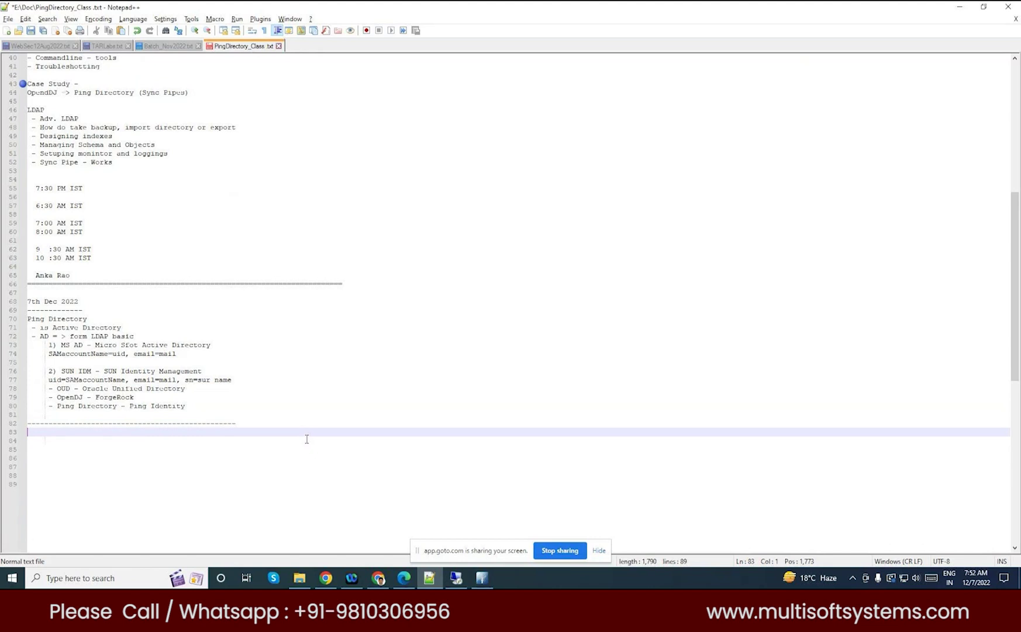
type("RE")
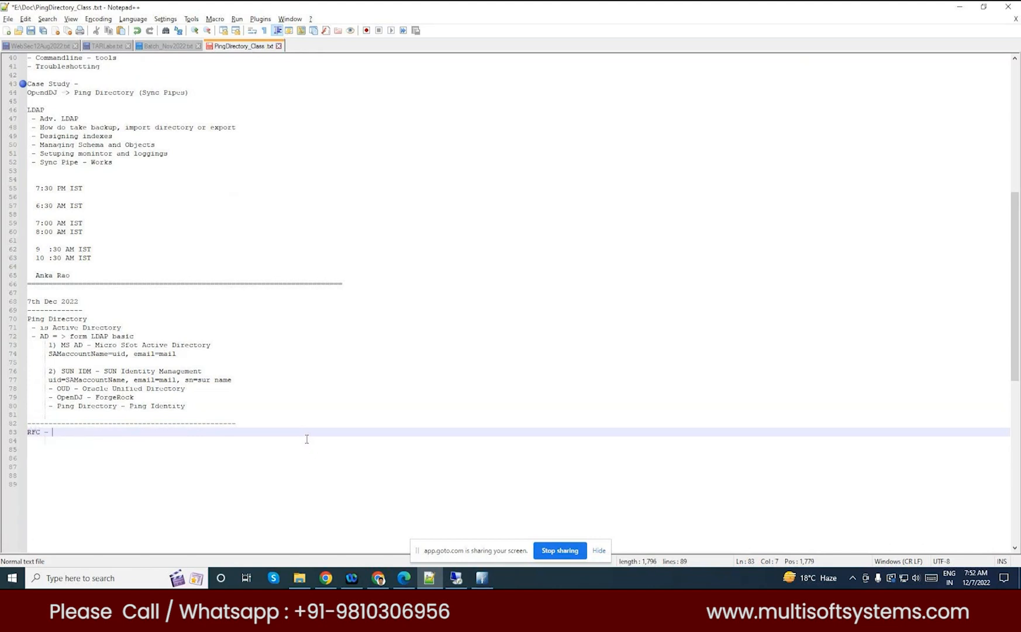
type("API - World First")
left_click(518, 440)
type("->")
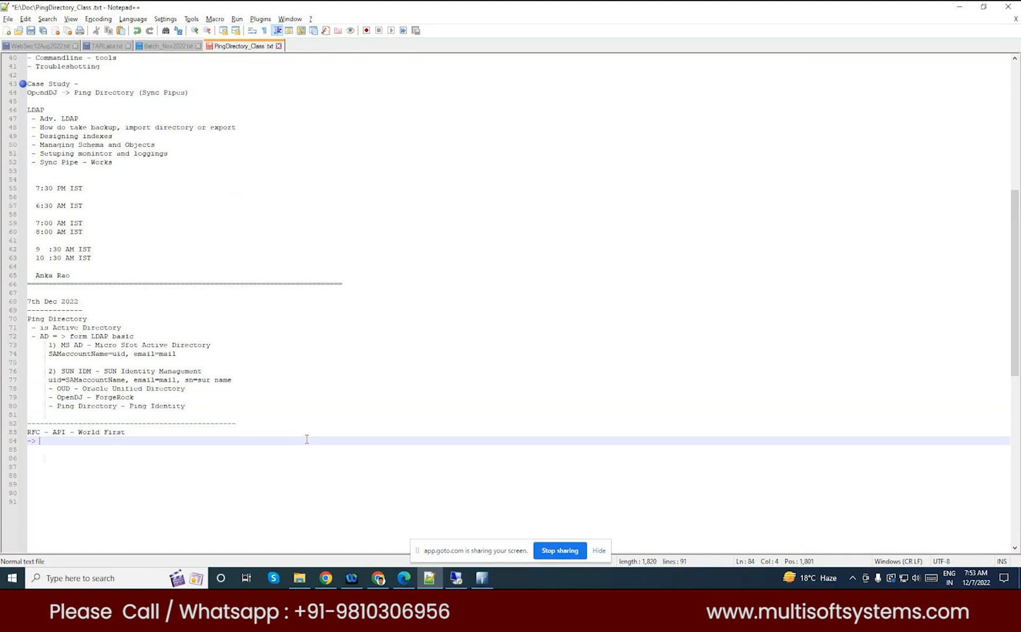
Extend the line to 'RFC - API/Product - World First' and remove the stray '->' line.
left_click(58, 370)
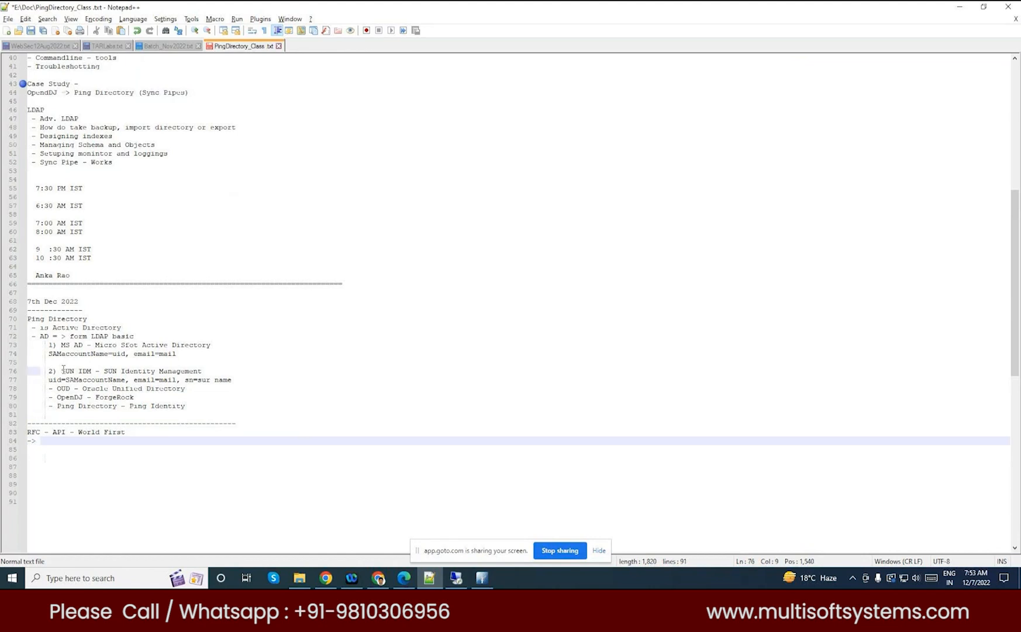
left_click_drag(59, 371, 100, 370)
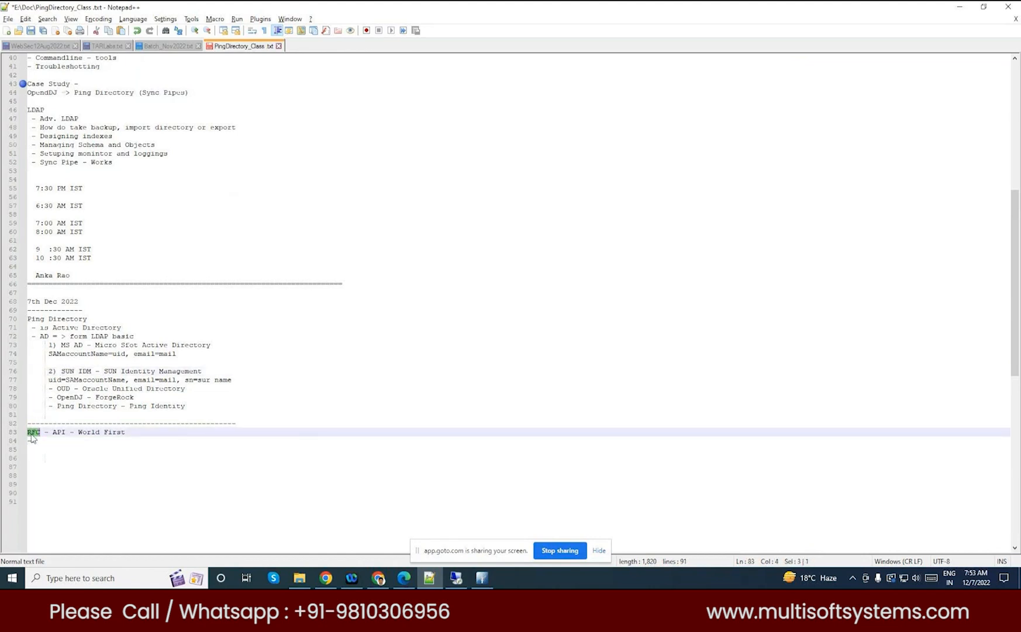
type("->")
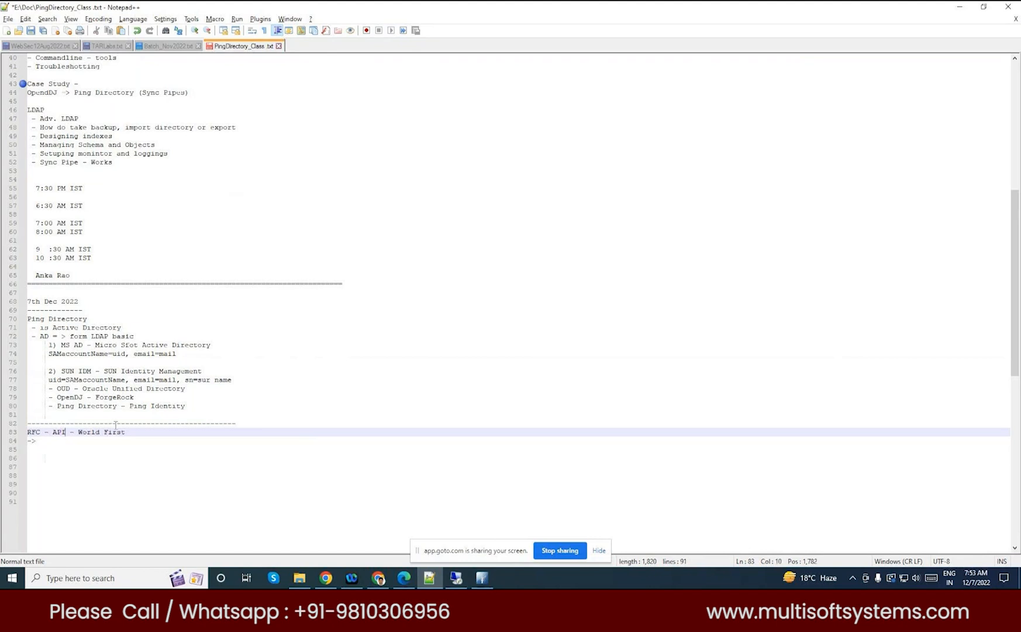
type("/Product")
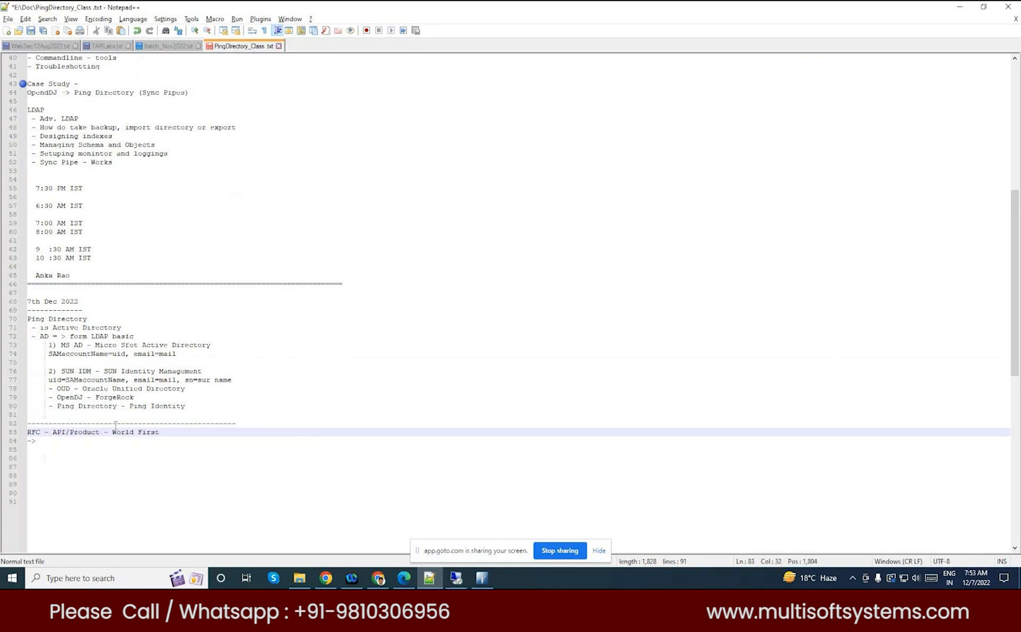
left_click(34, 440)
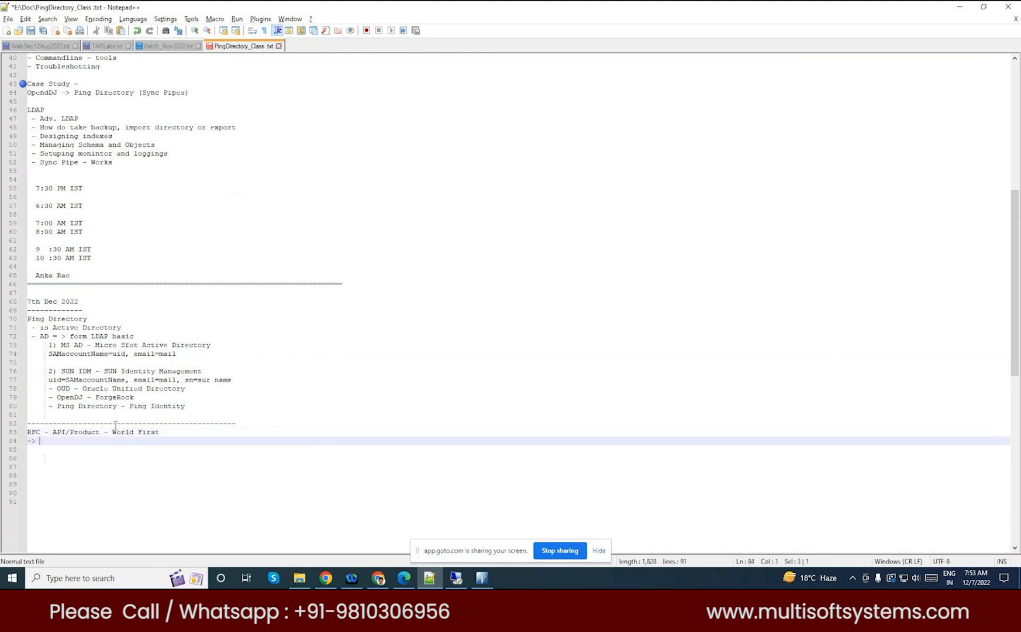
key("BackSpace")
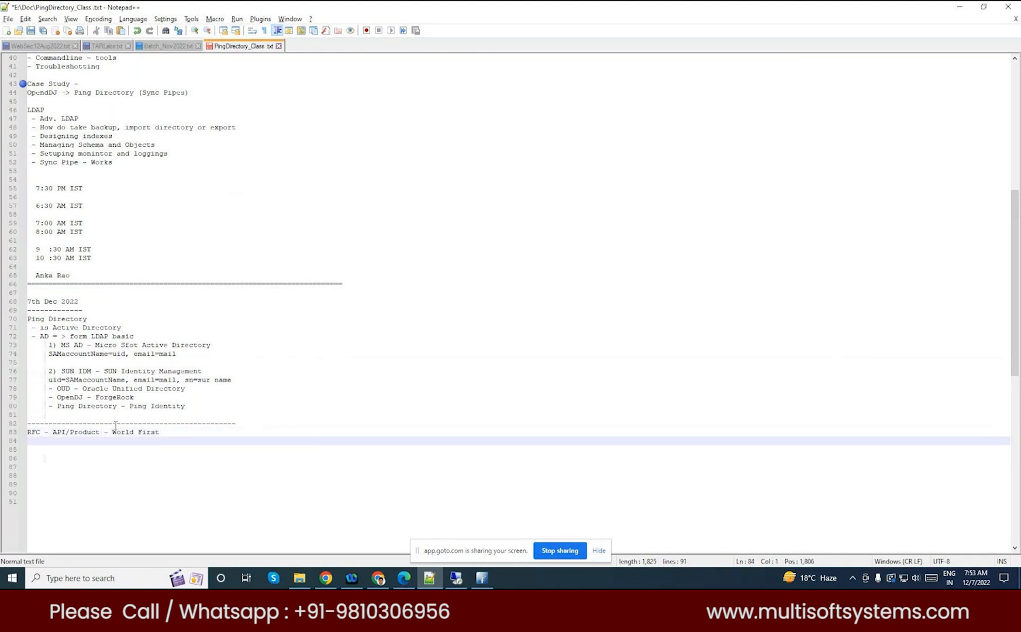
Note '- Standards', 'HTTP - Protocol' and standards 'HTTP Request, HTTP Response, GET, POST, DELETE, UPDATE,....'.
type("Standards")
left_click(519, 449)
type("HTTP - Protocol")
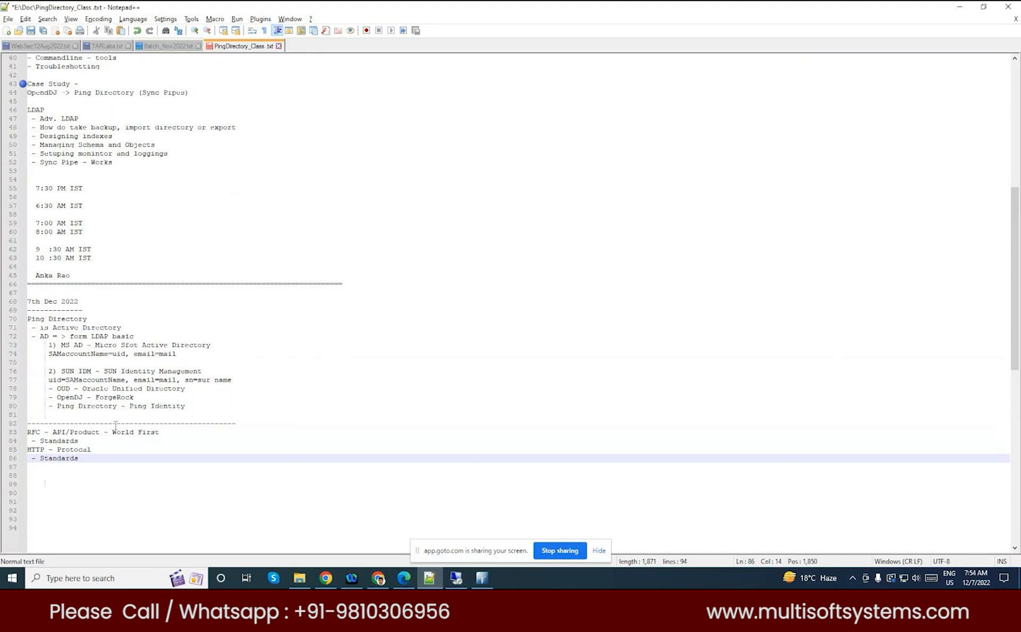
type("HTTP Request, HTTP")
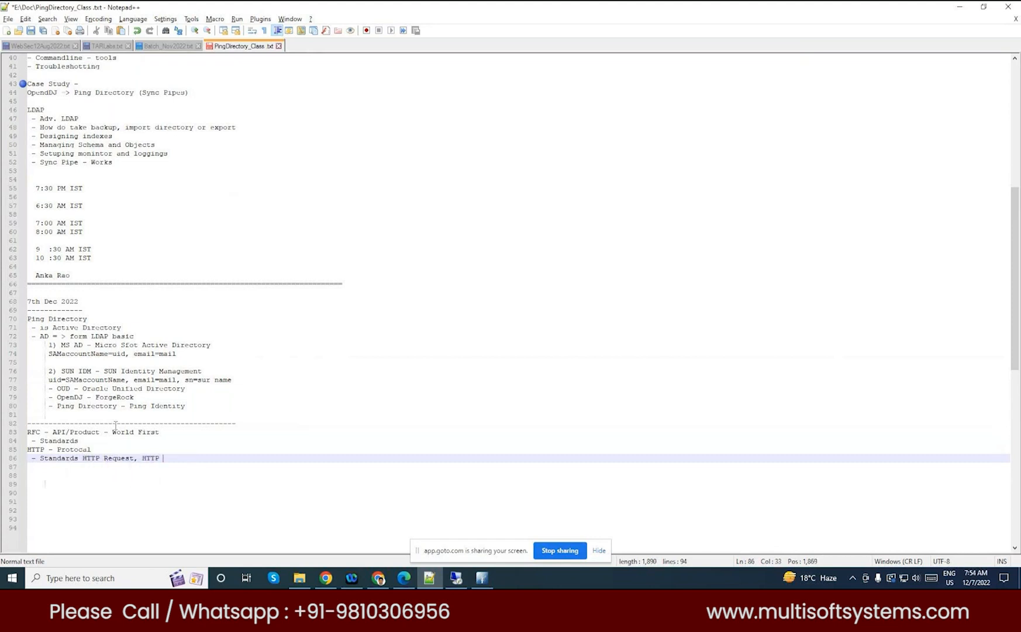
type("Response")
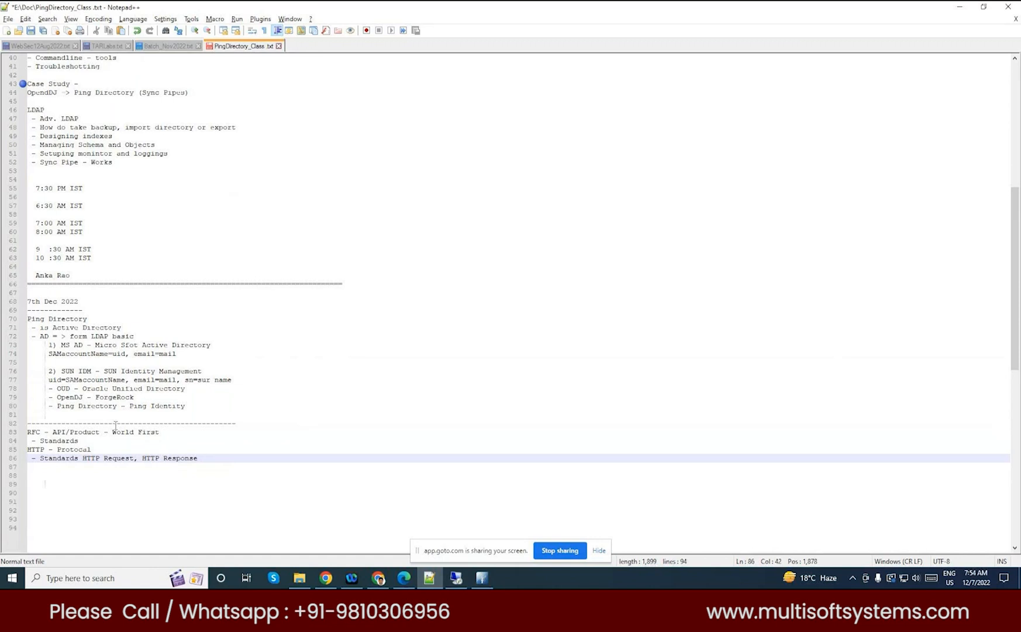
type(", GET, POS")
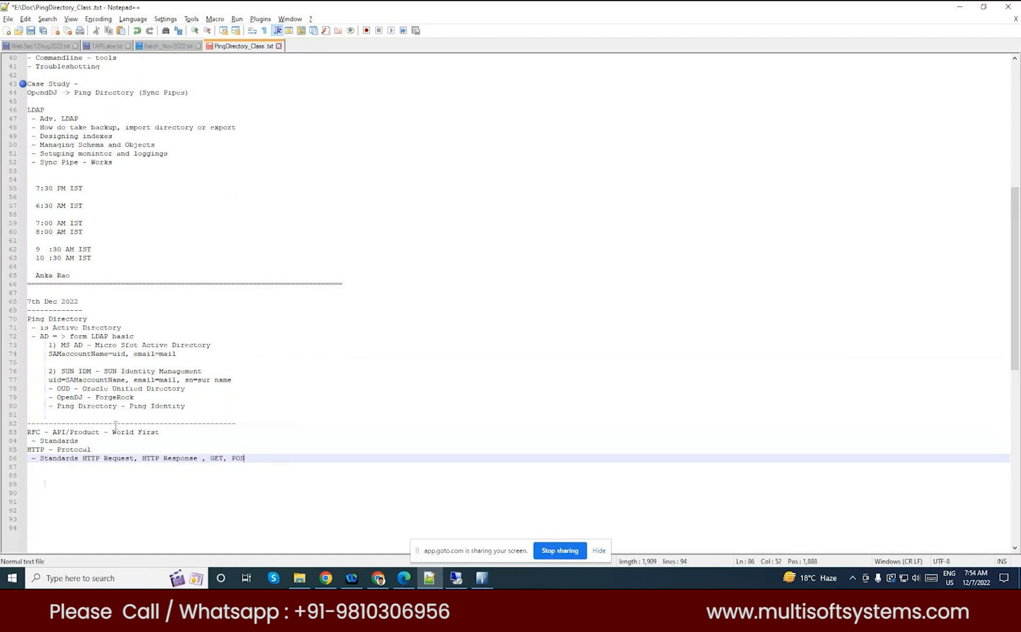
type("T,")
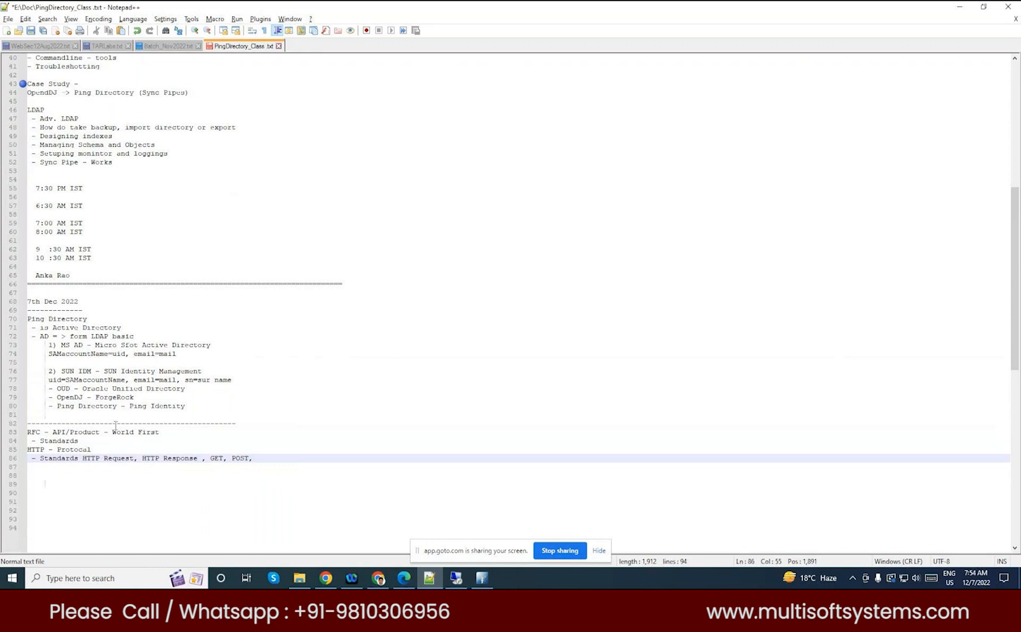
type("DELTE")
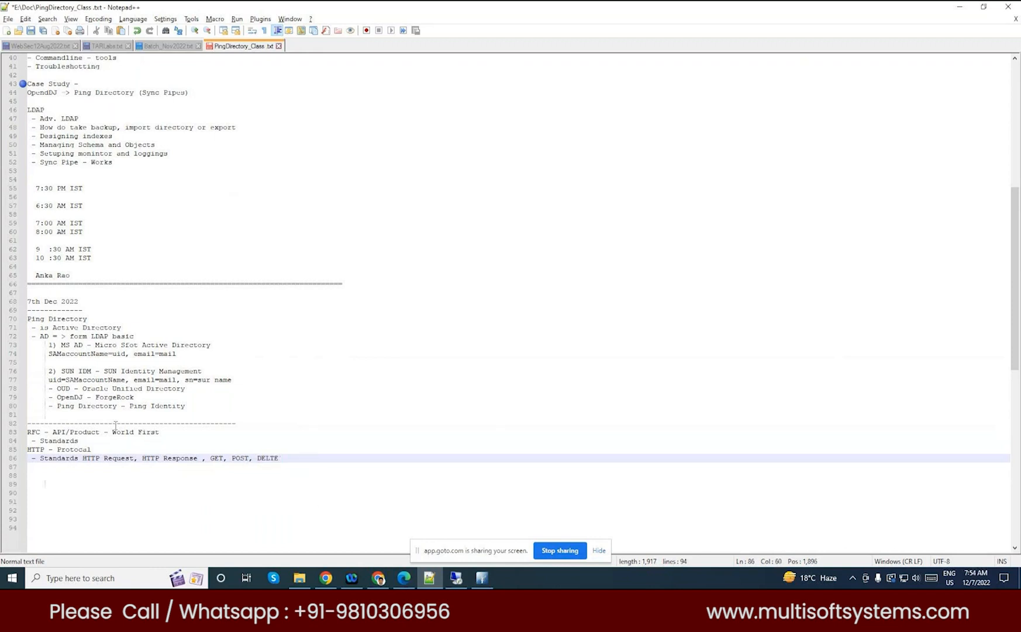
type(", UPDTE,...")
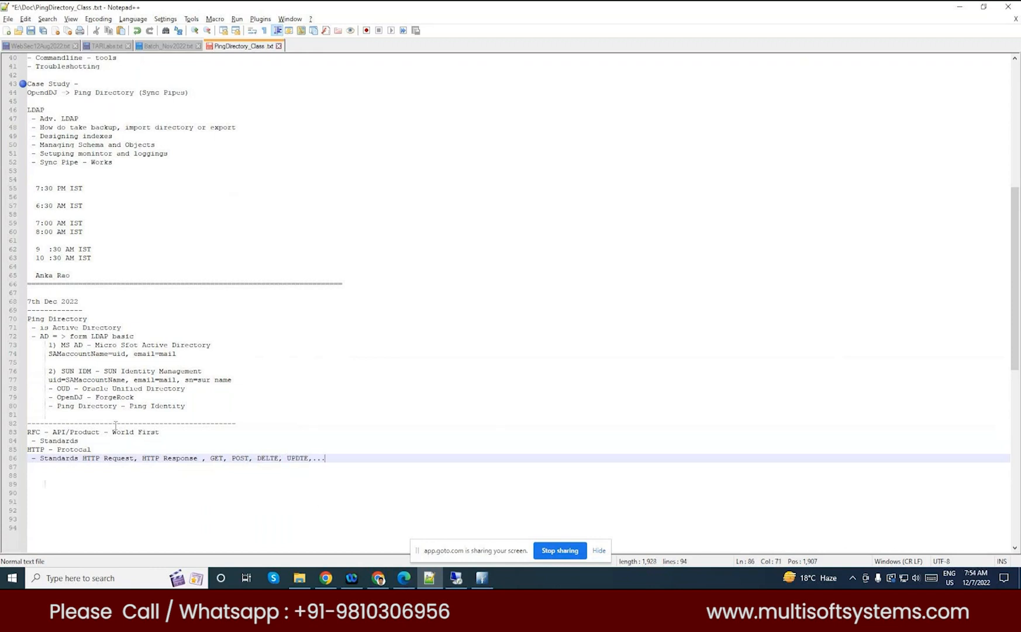
type(".")
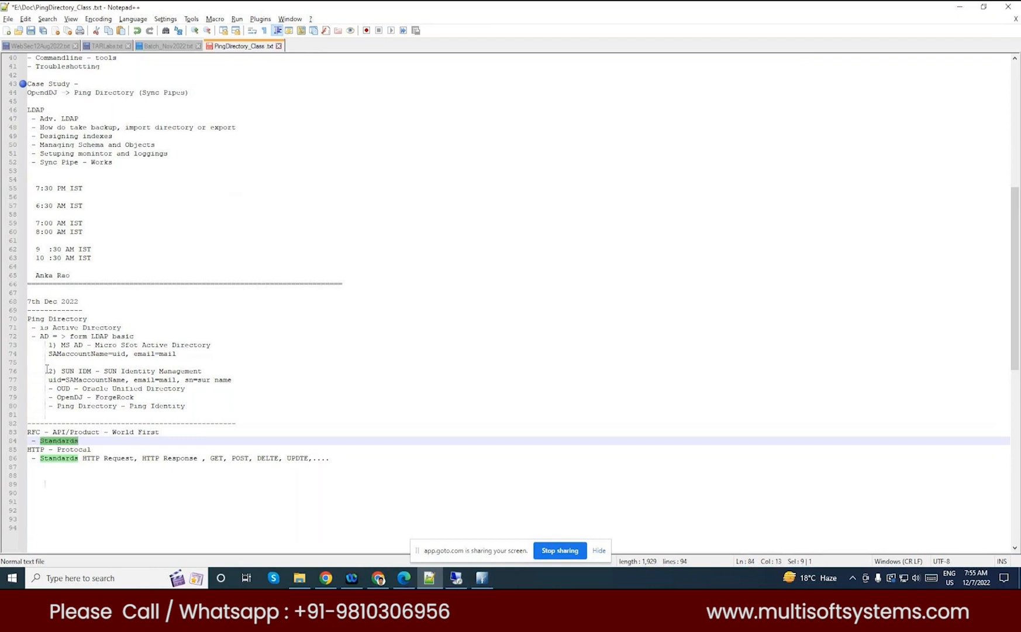
Compare the Sun IDM attribute mapping line against the older WebSec12Aug2022 notes.
left_click_drag(47, 371, 185, 406)
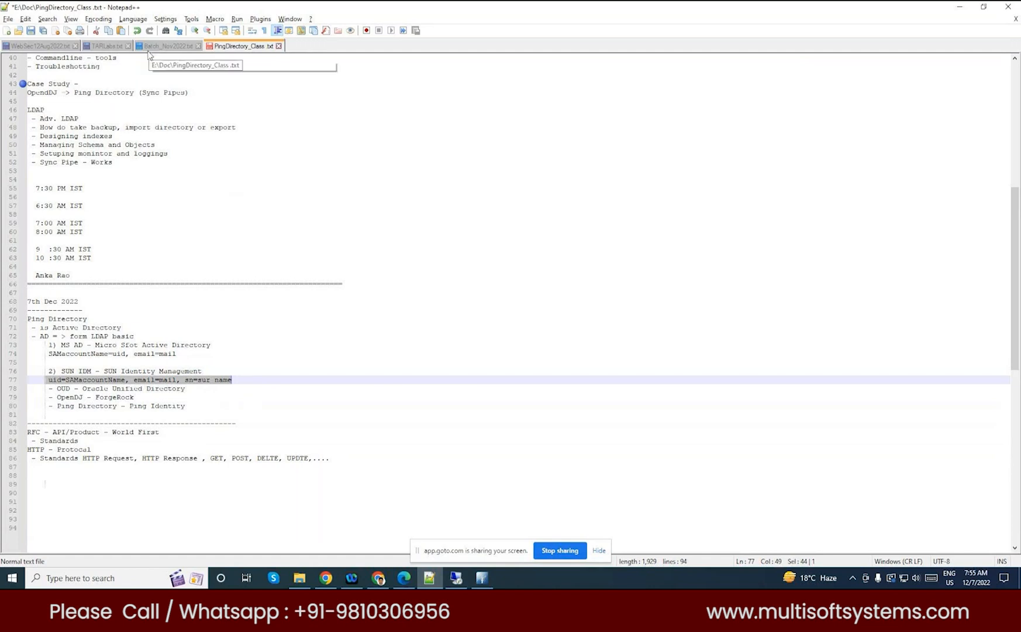
left_click(35, 45)
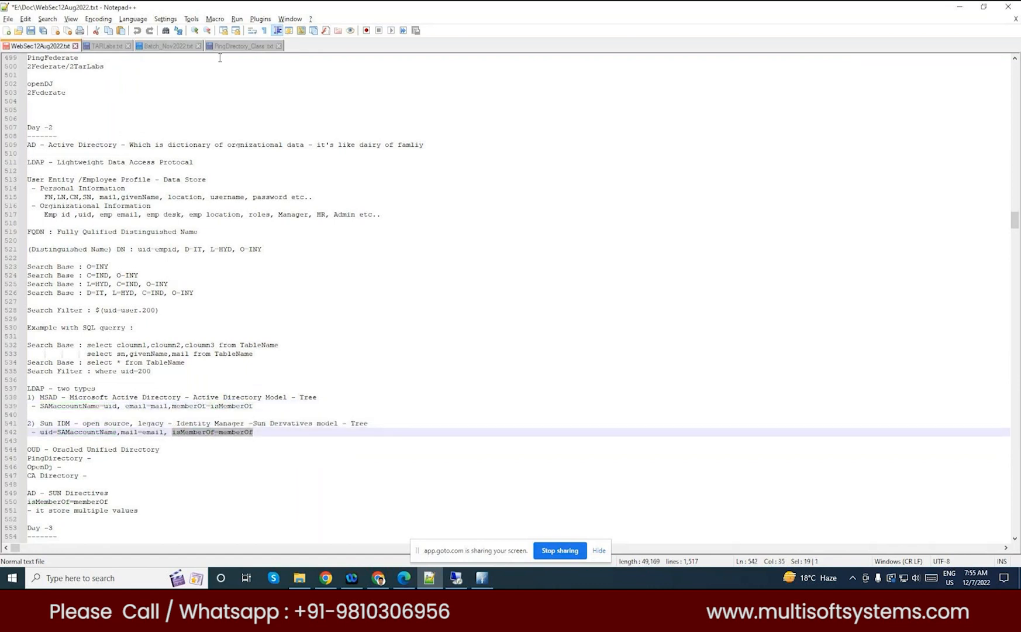
left_click(246, 46)
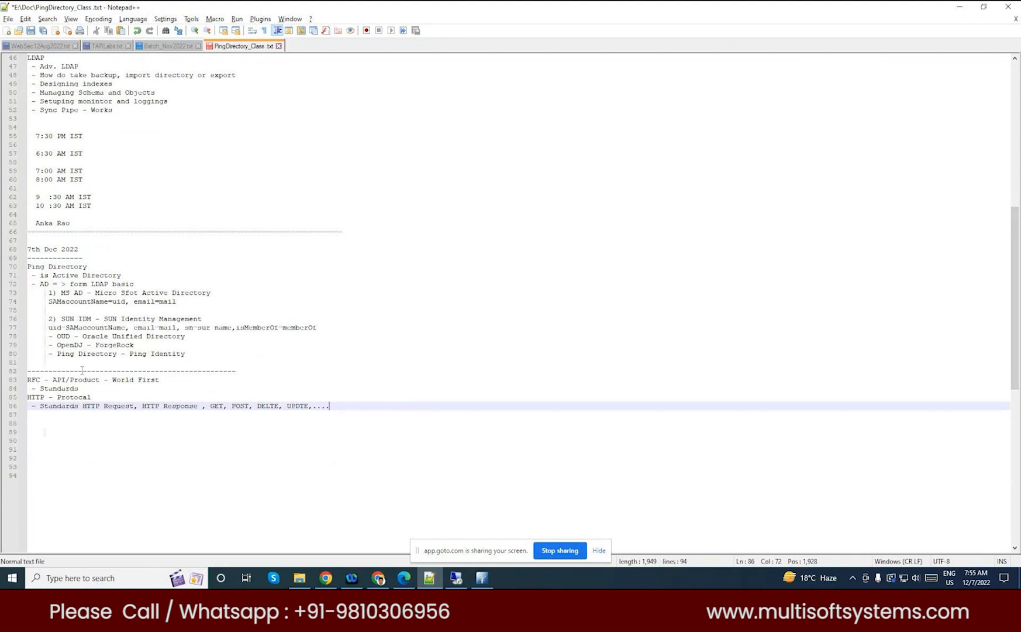
Highlight uid and the OUD, OpenDJ and Ping Directory entries, then move below the HTTP notes.
double_click(60, 336)
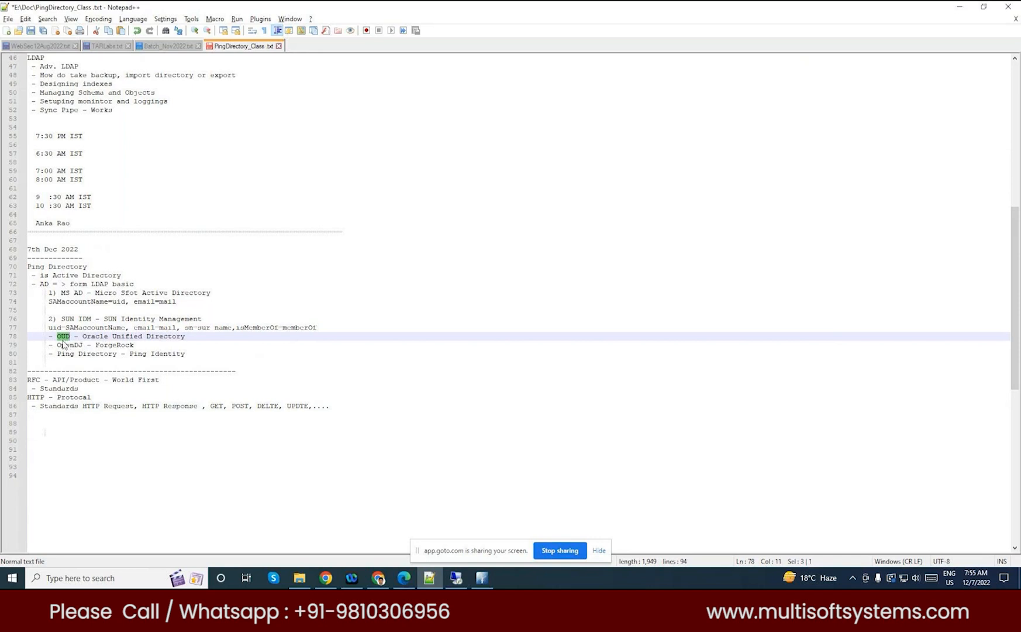
double_click(61, 318)
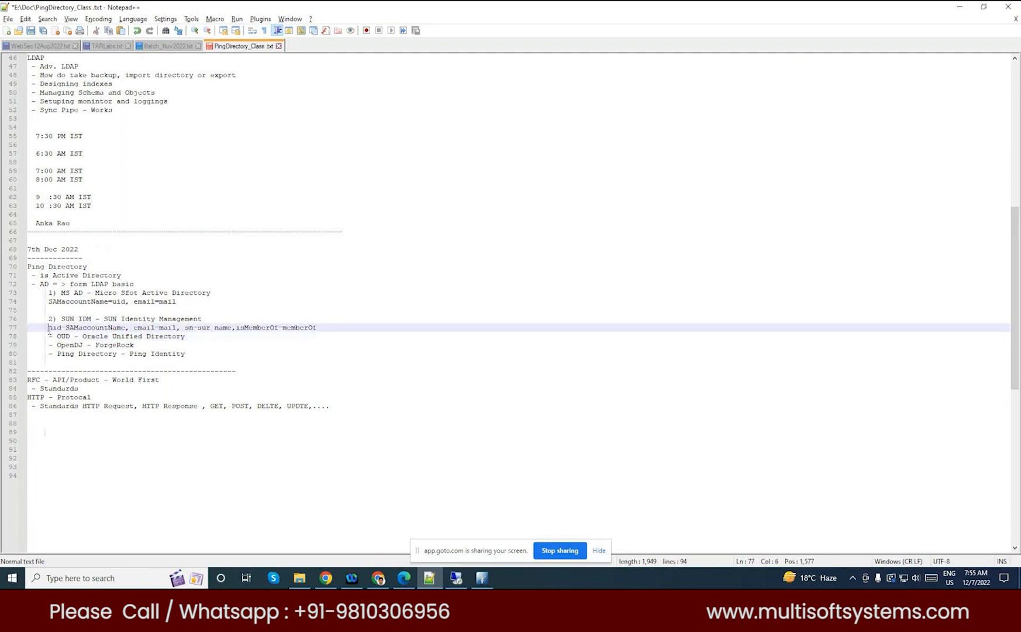
left_click_drag(48, 326, 319, 327)
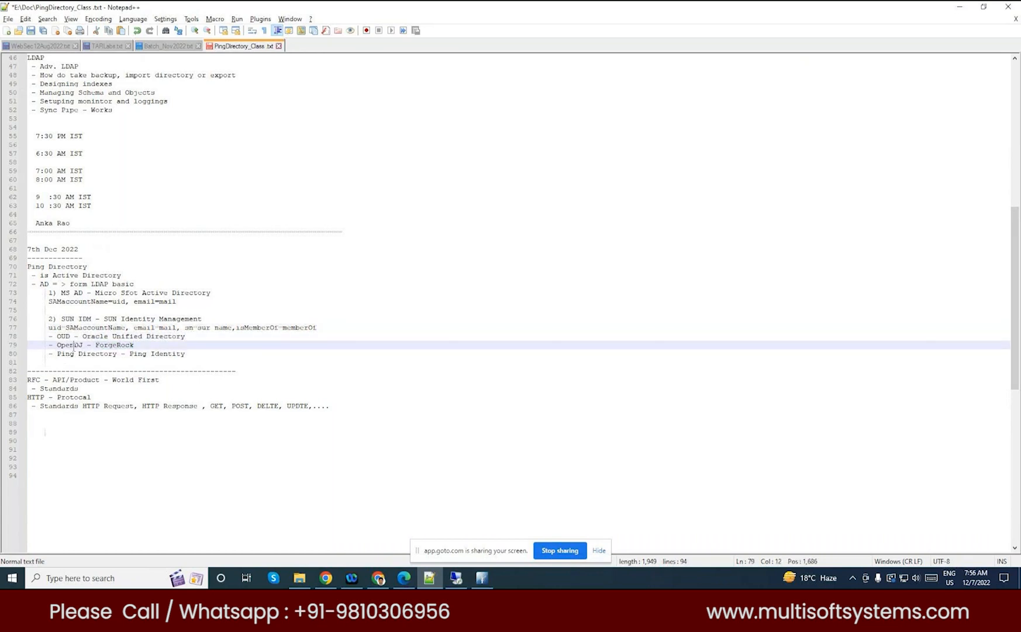
double_click(61, 344)
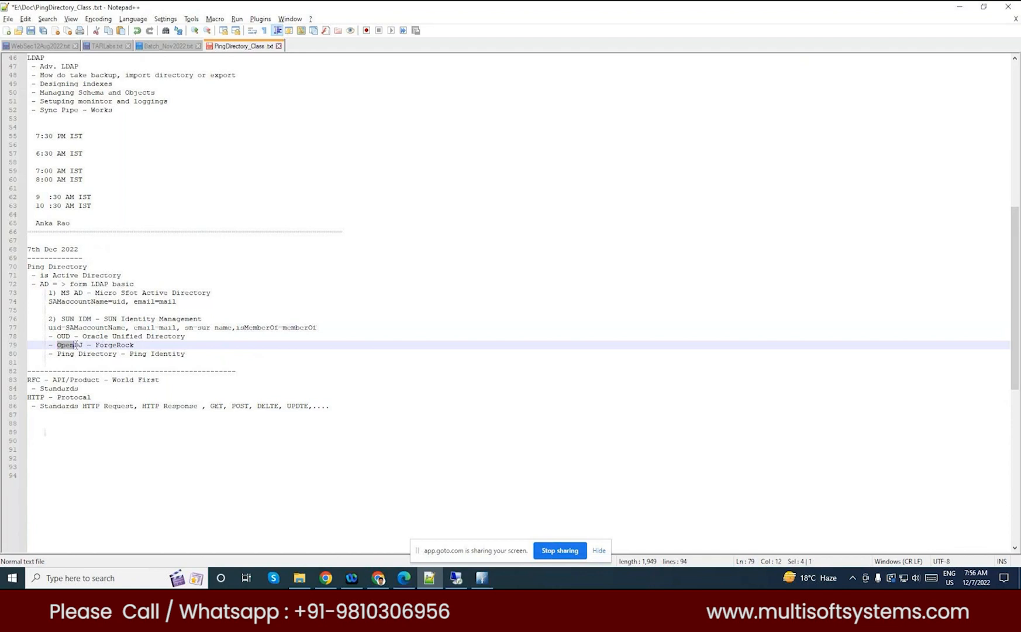
double_click(85, 353)
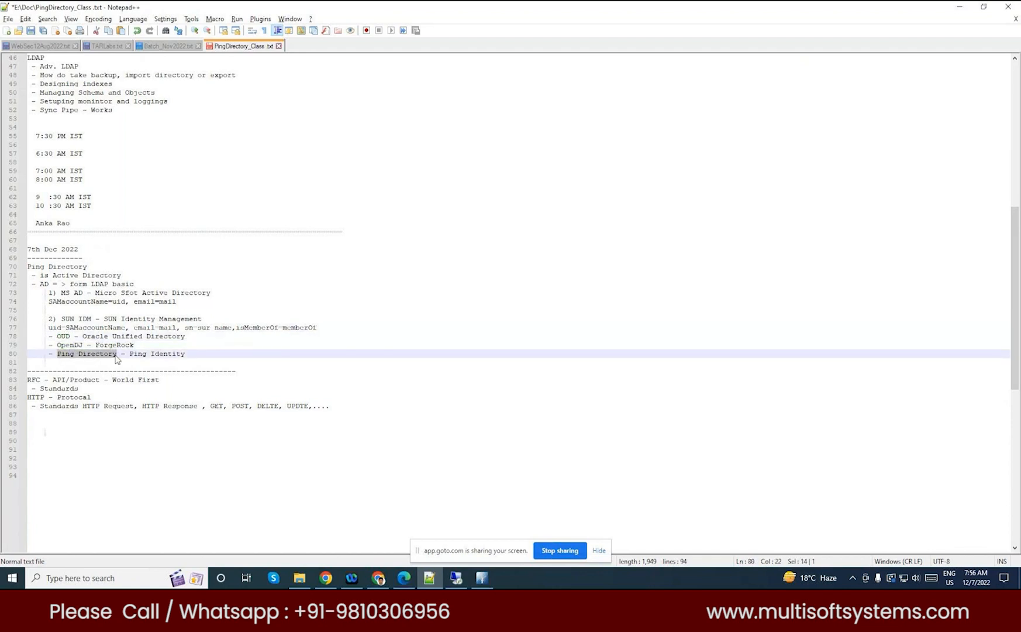
scroll("down", 3)
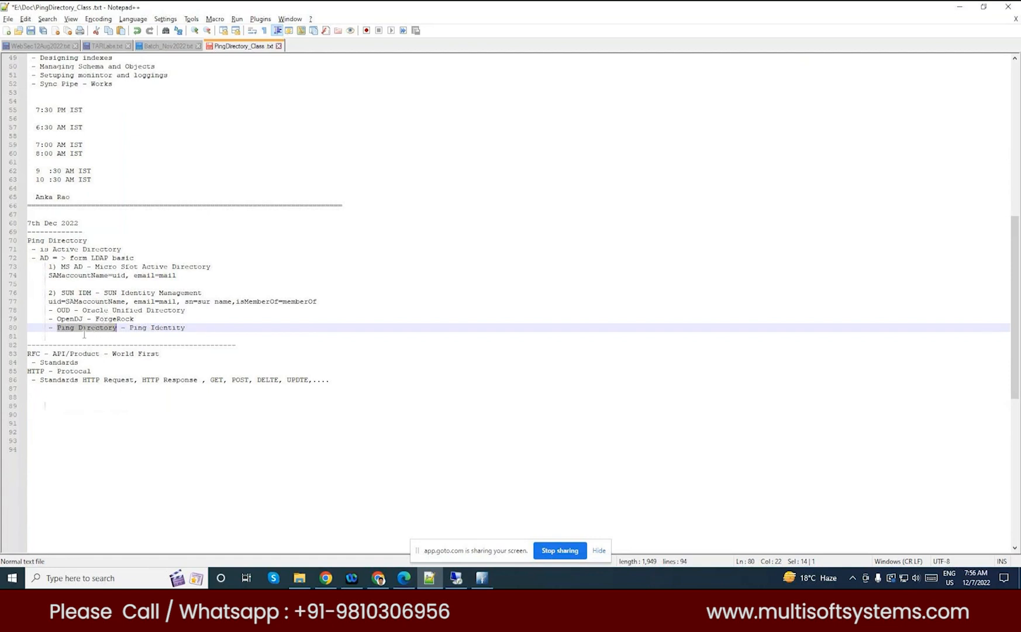
mouse_move(98, 332)
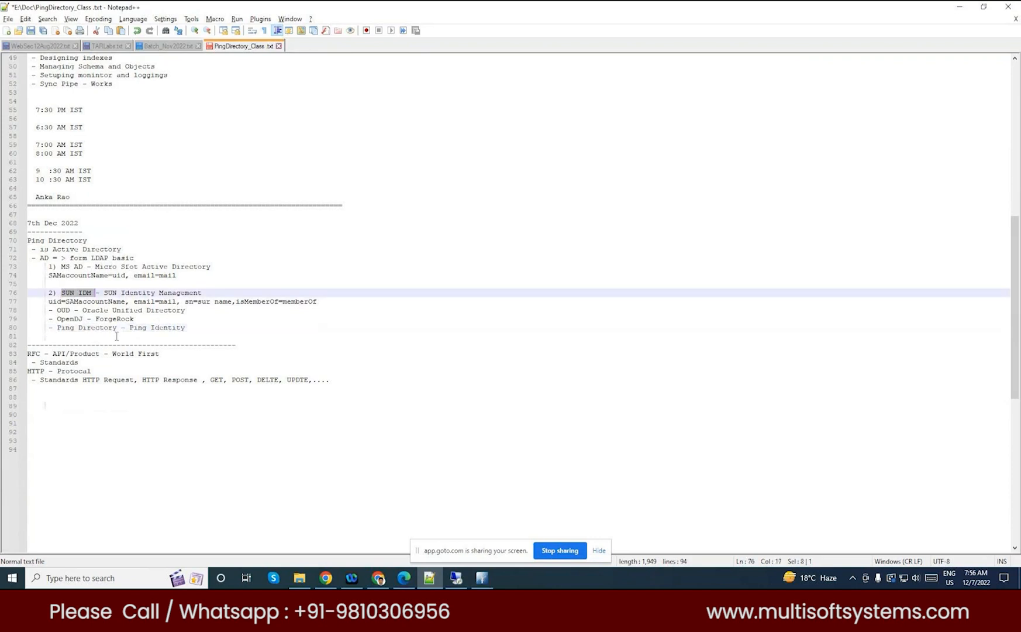
left_click(129, 328)
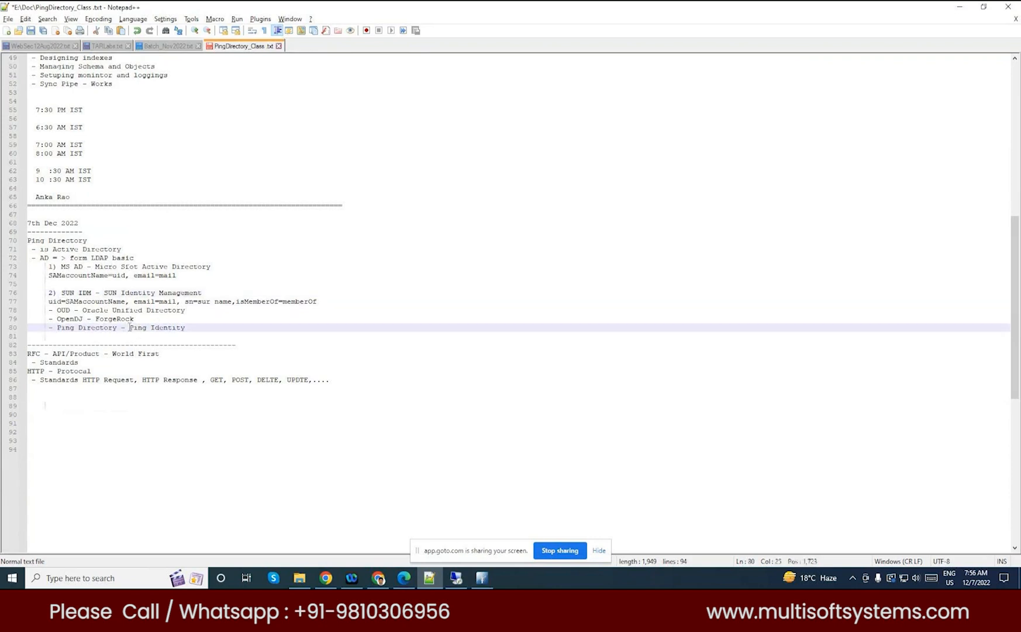
left_click_drag(130, 328, 185, 328)
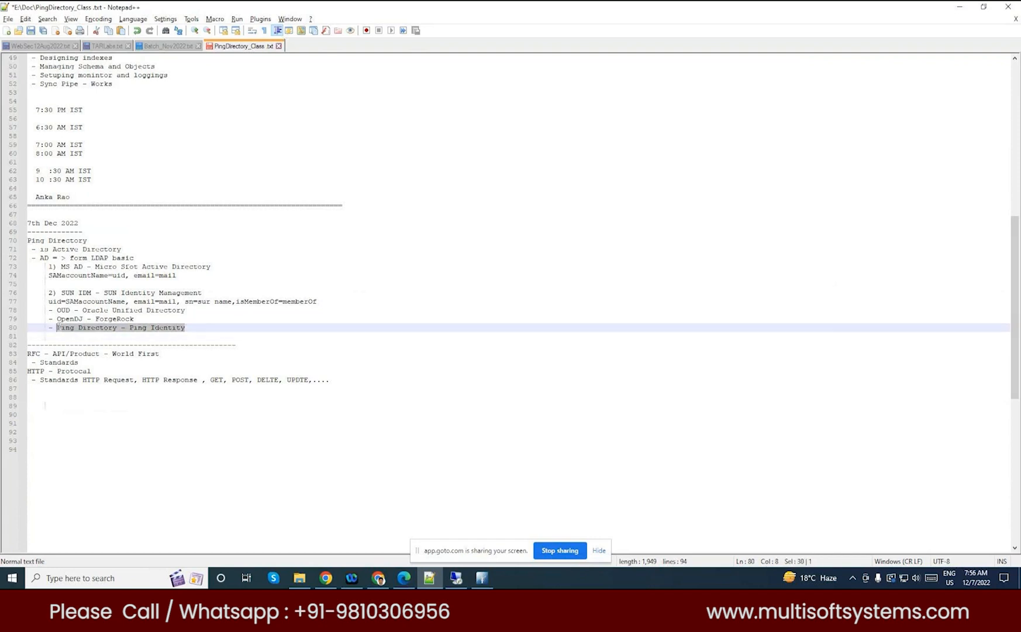
left_click(52, 412)
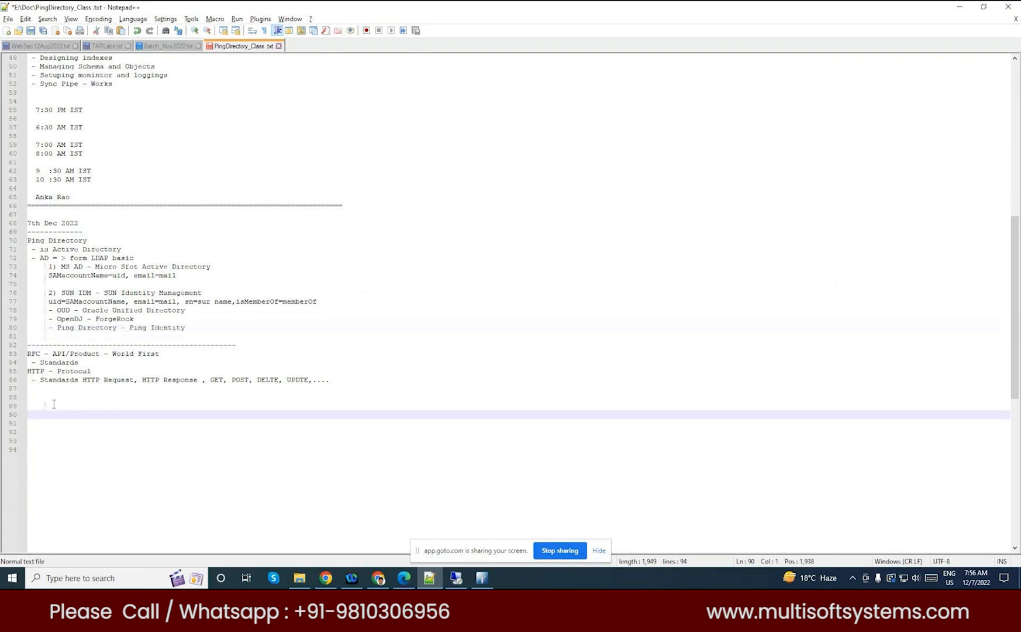
Add a 'Ping Directory - Ping Identity' section between dashes listing versions 6.1, 7.5, 8.x.
type("Ping Directory - Ping Identity - SUN IDM")
left_click(519, 440)
type("-----------------------------")
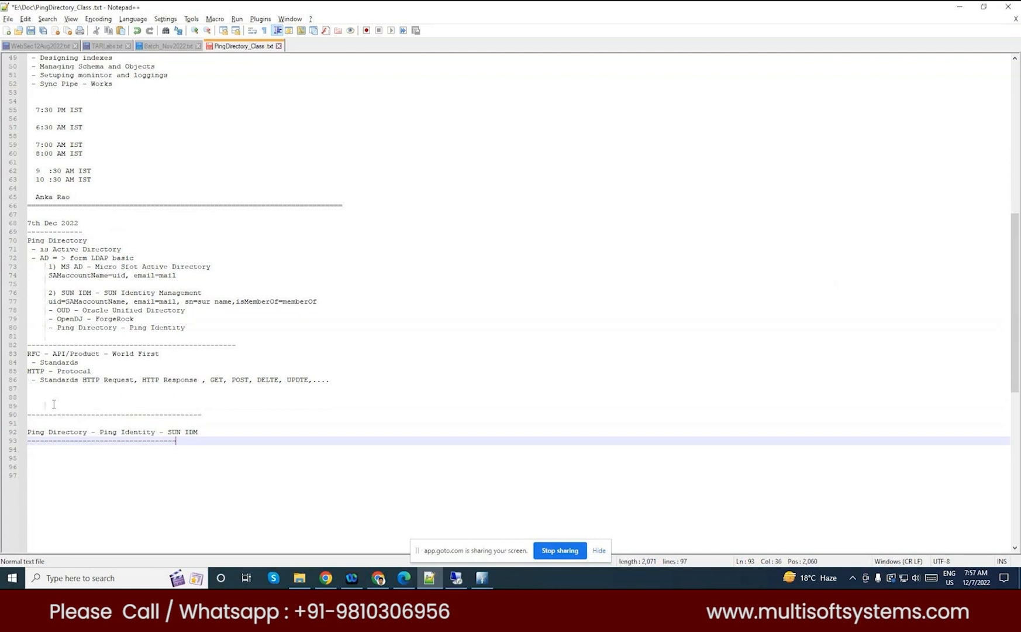
type("------")
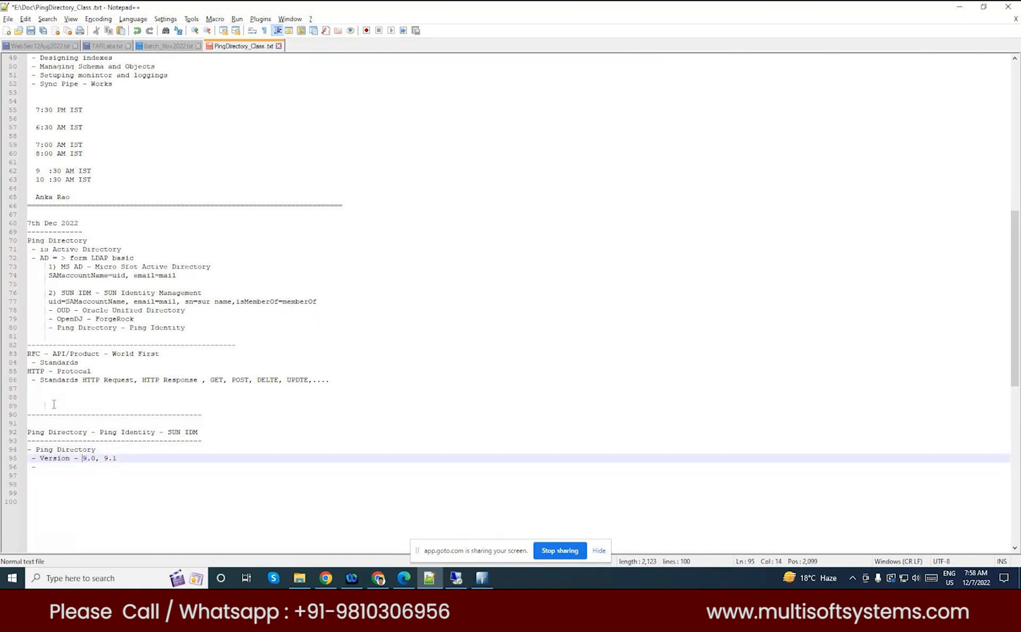
type("6.1,")
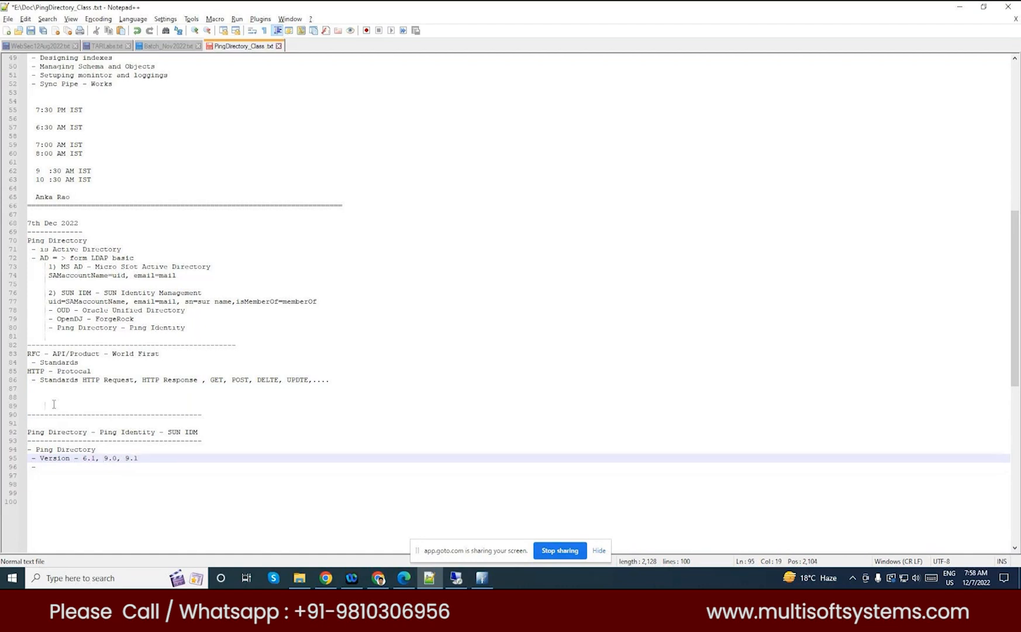
type("7.")
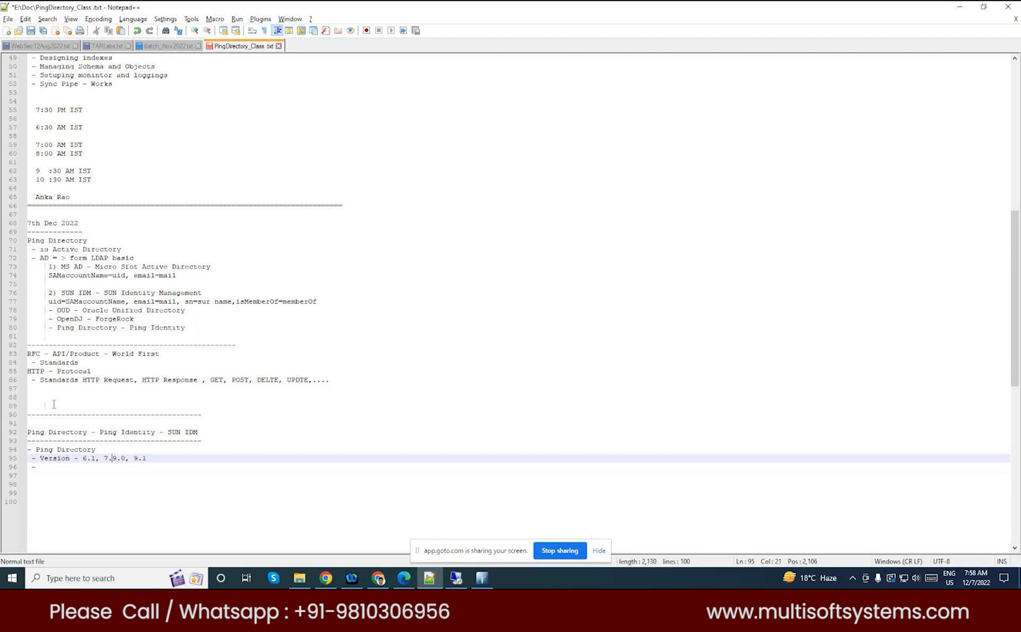
type(",")
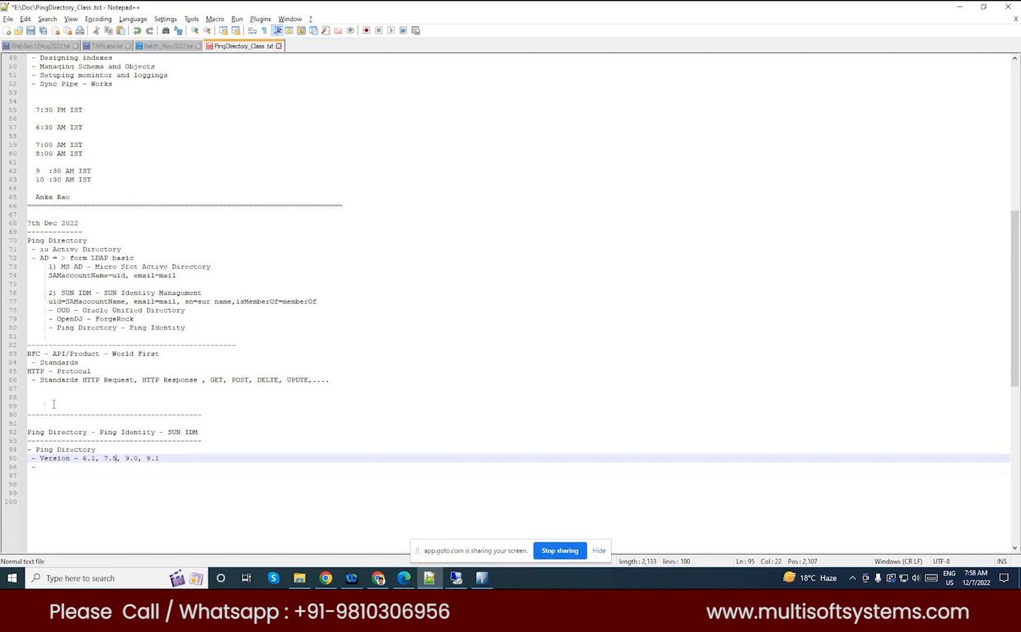
type("8.")
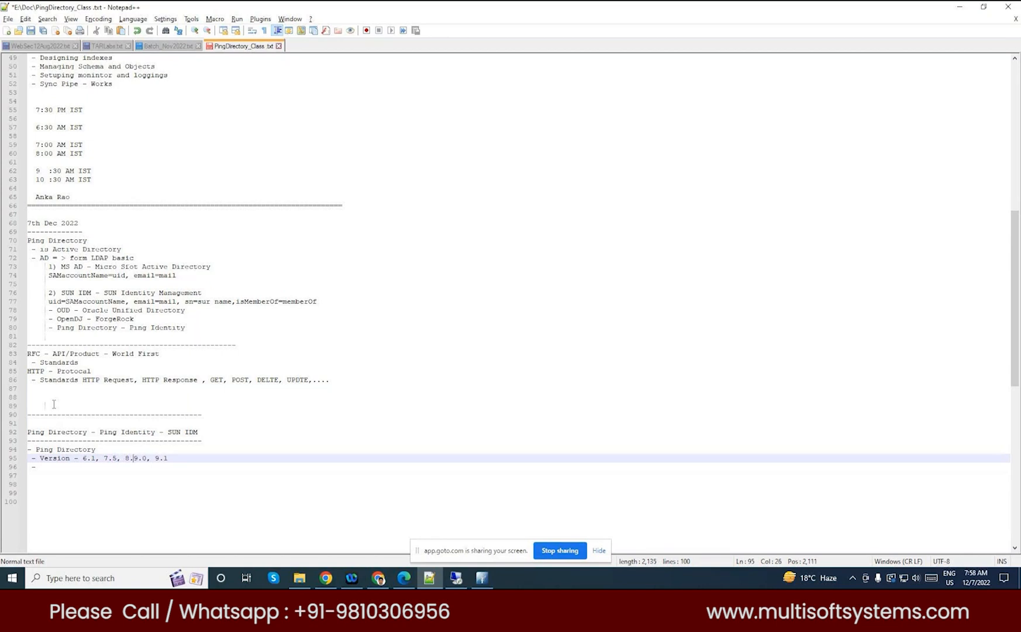